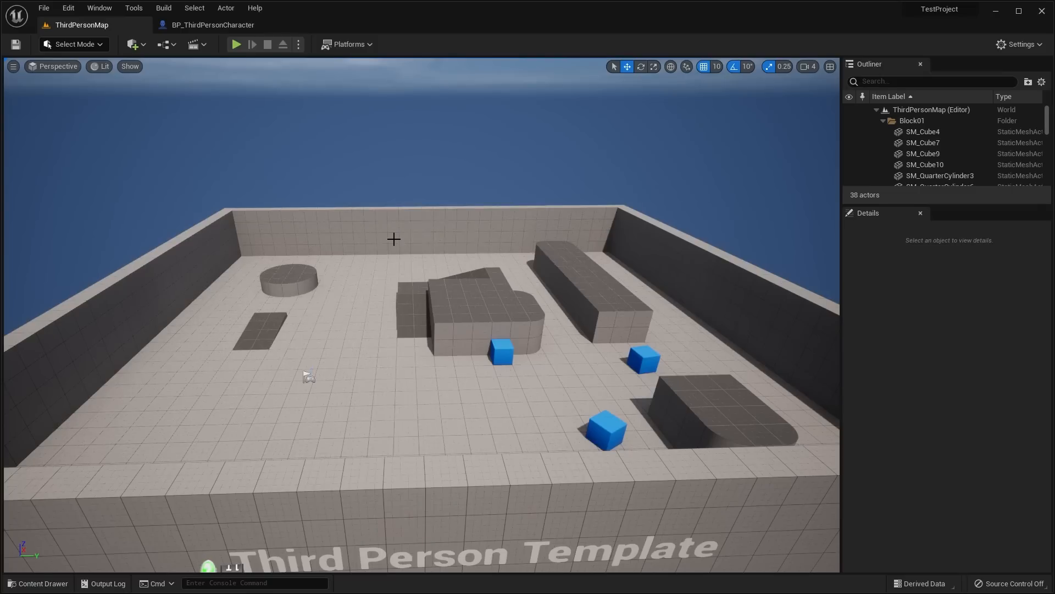
mouse_move(492, 248)
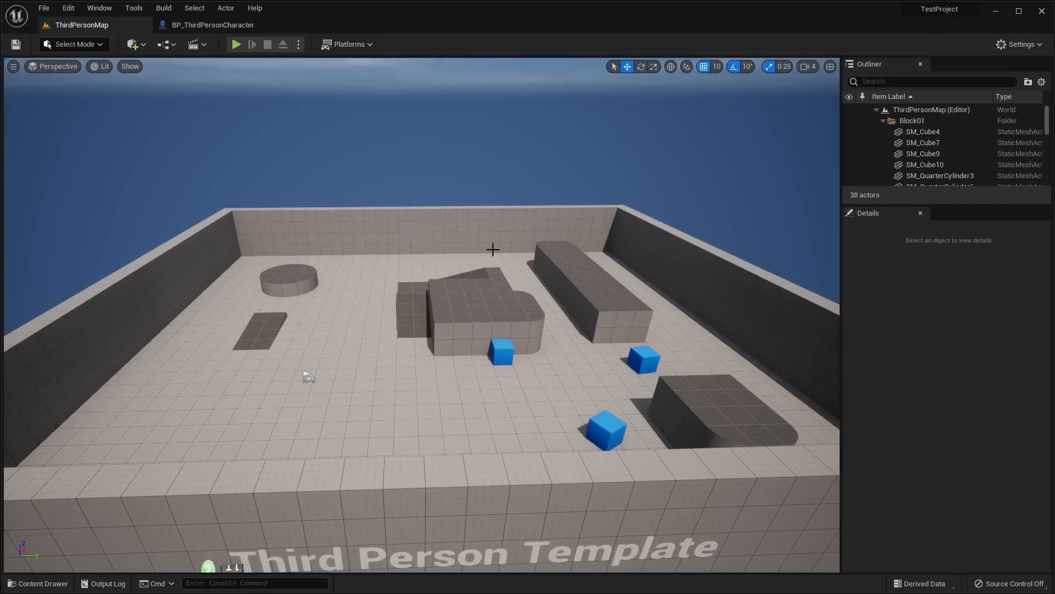
mouse_move(421, 344)
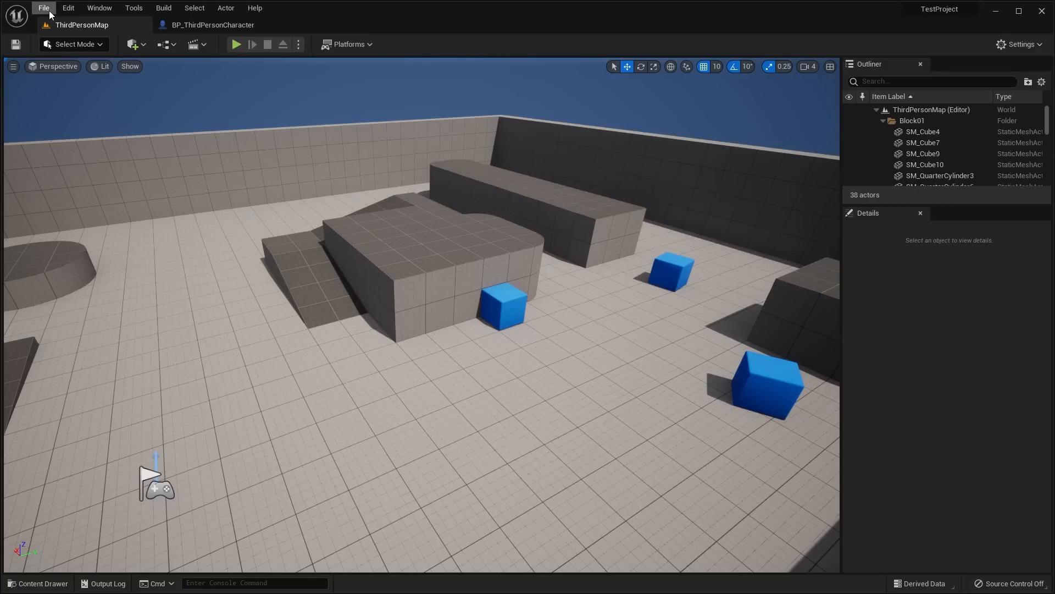
Step: Step through the Landscape, Modeling and Fracture editor modes, then return to normal Select mode
left_click(44, 8)
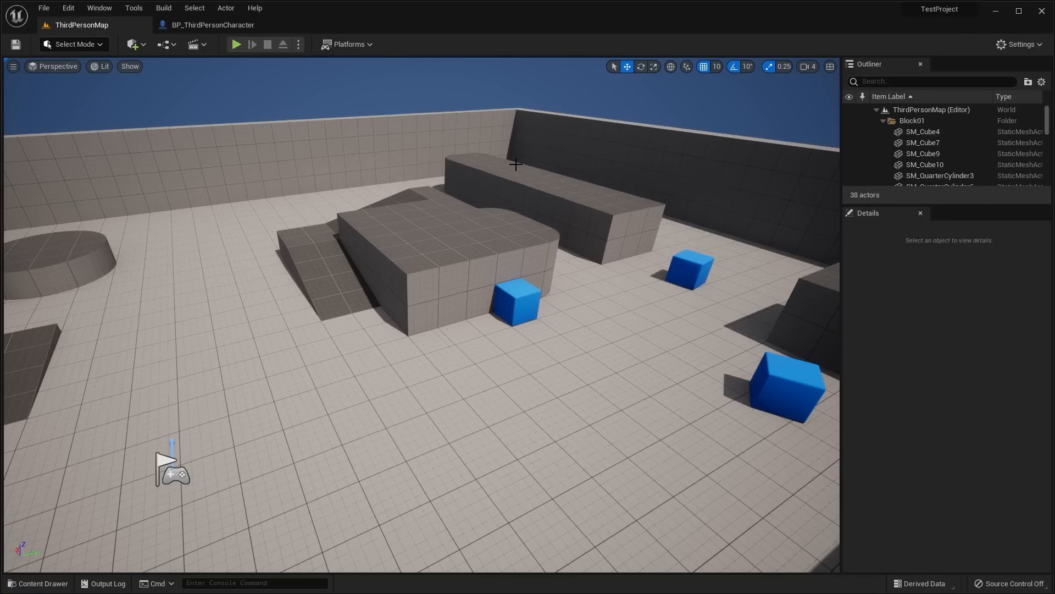
mouse_move(547, 165)
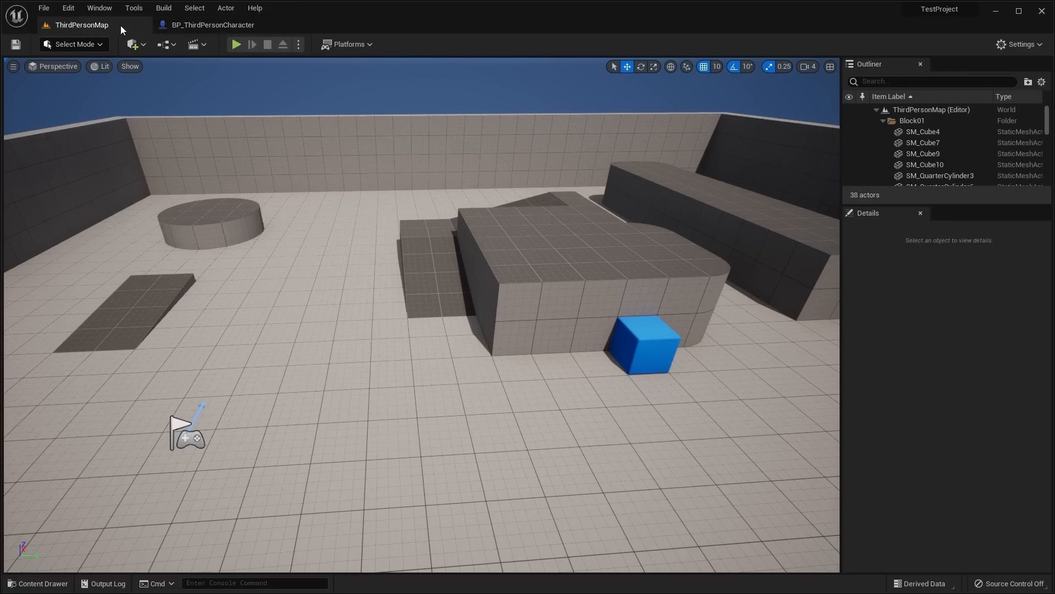
mouse_move(151, 53)
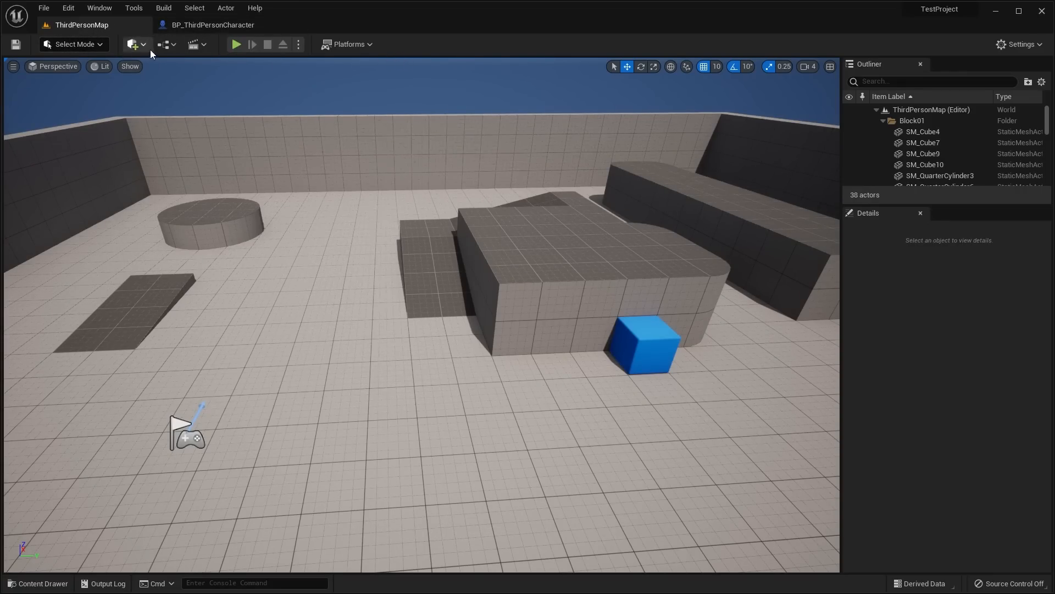
left_click(72, 44)
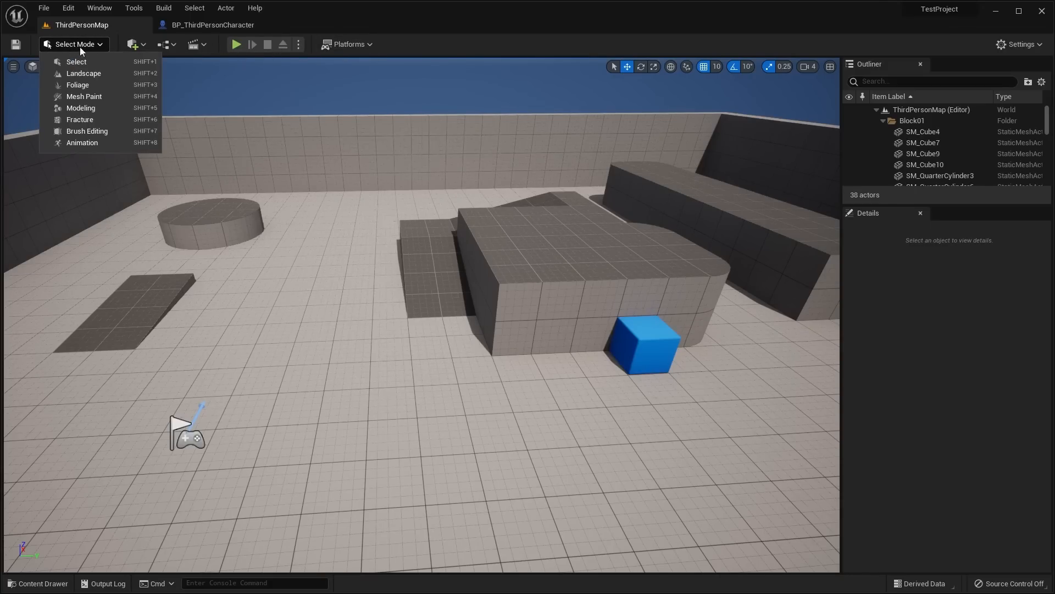
mouse_move(85, 72)
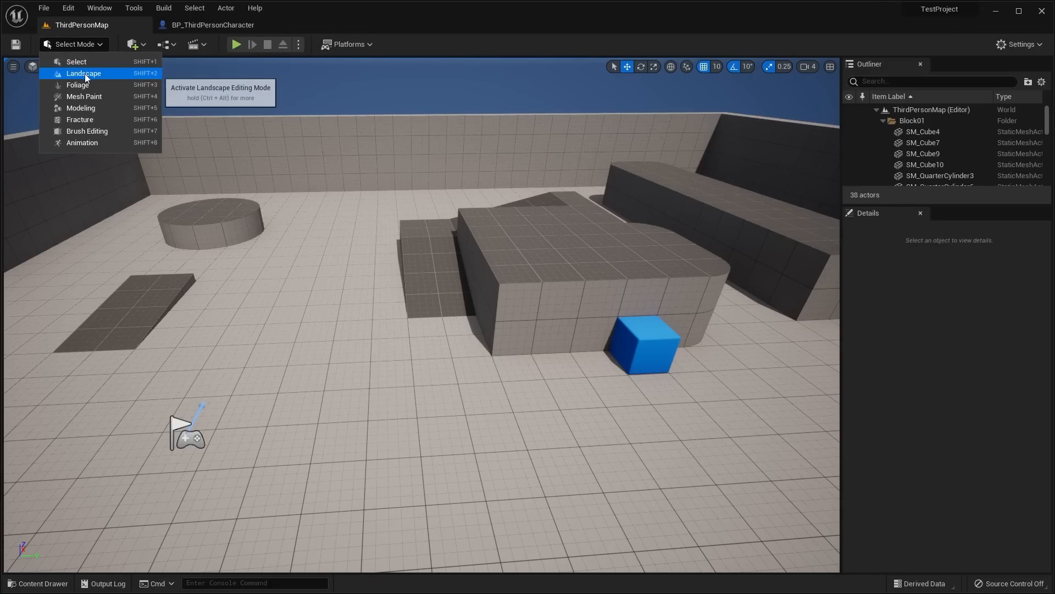
left_click(83, 72)
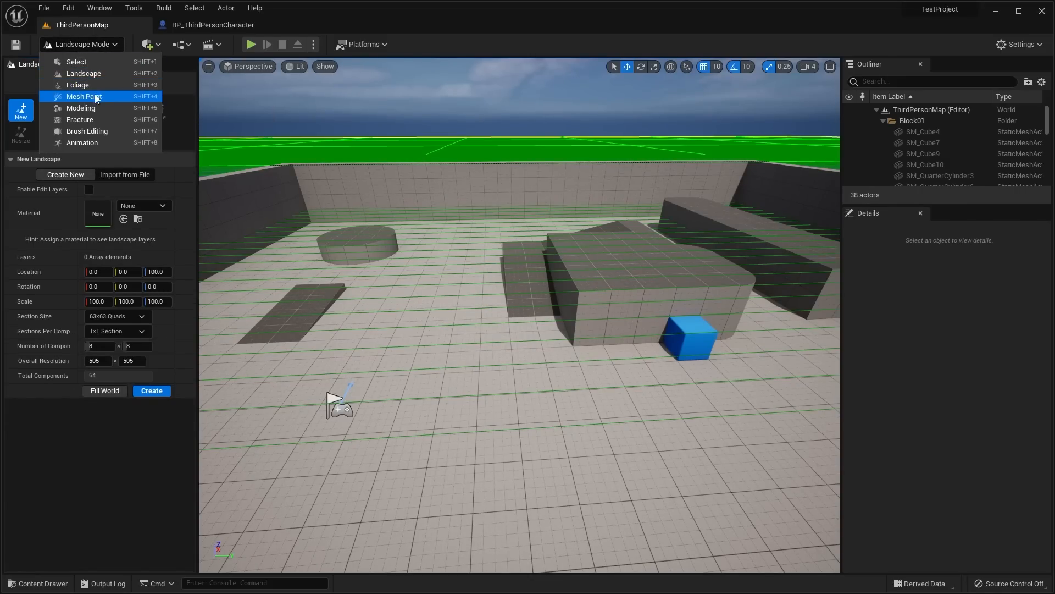
left_click(80, 108)
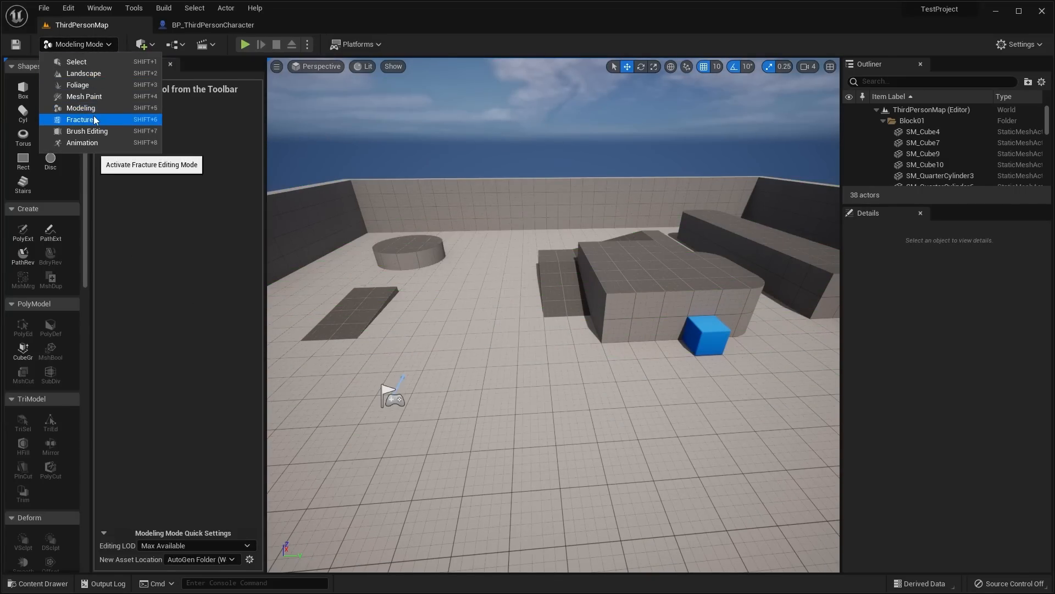
left_click(79, 119)
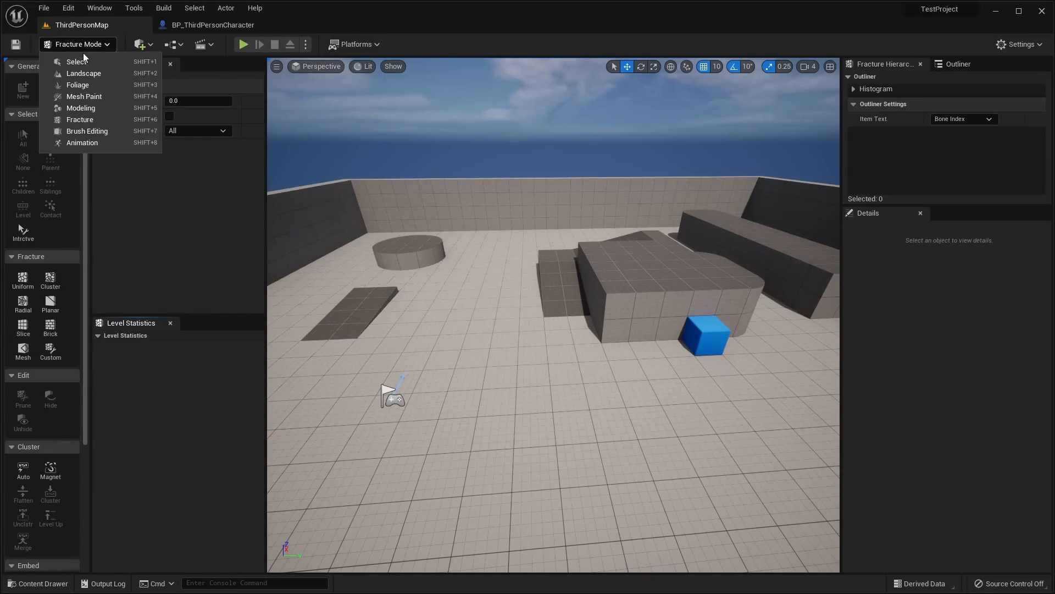
left_click(71, 62)
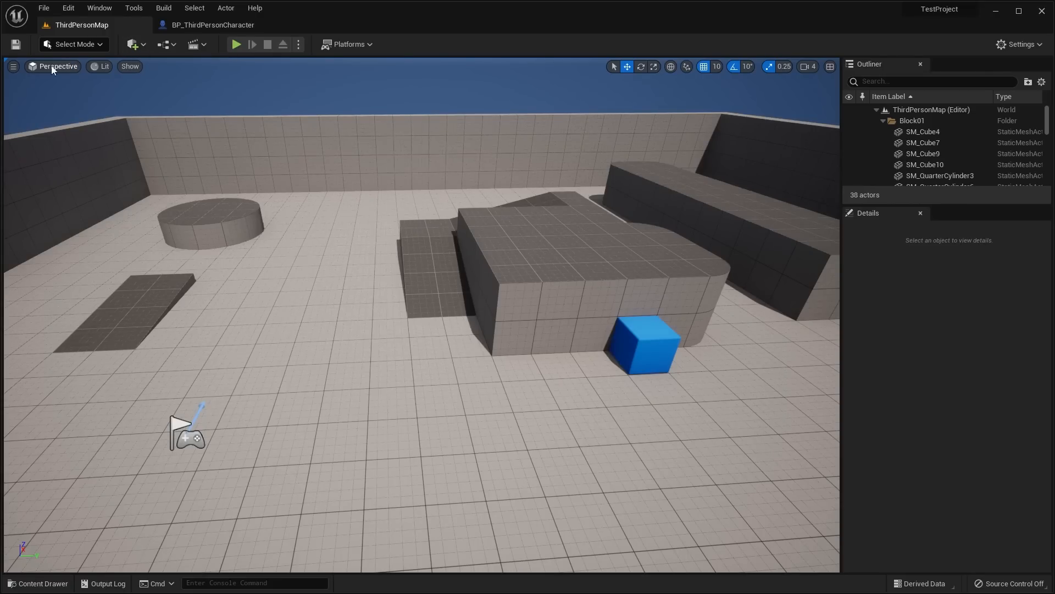
mouse_move(66, 72)
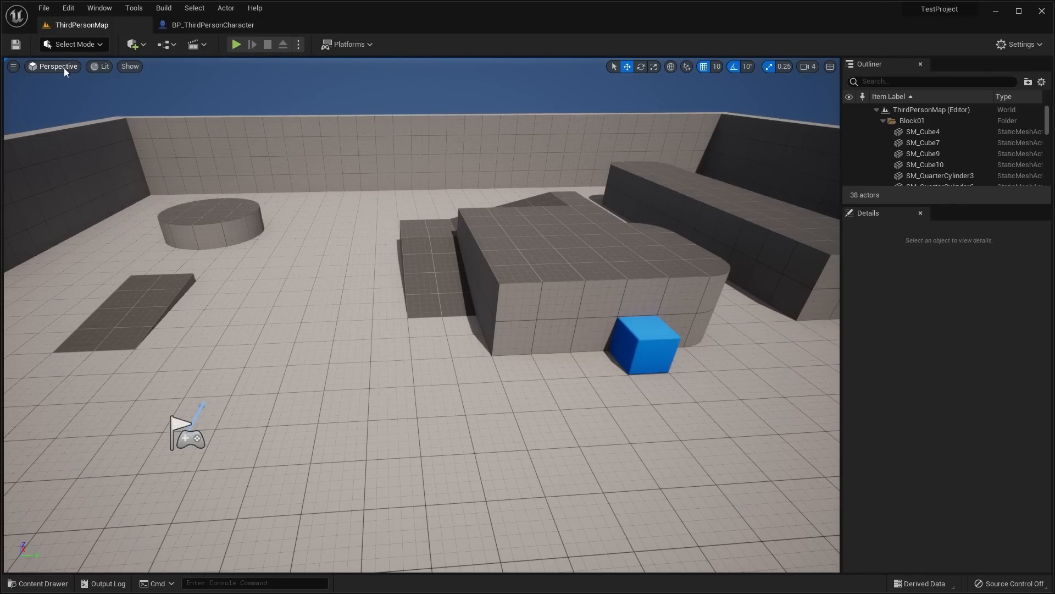
Step: Look over the Add content menu, then play the level and take control of the character
left_click(133, 44)
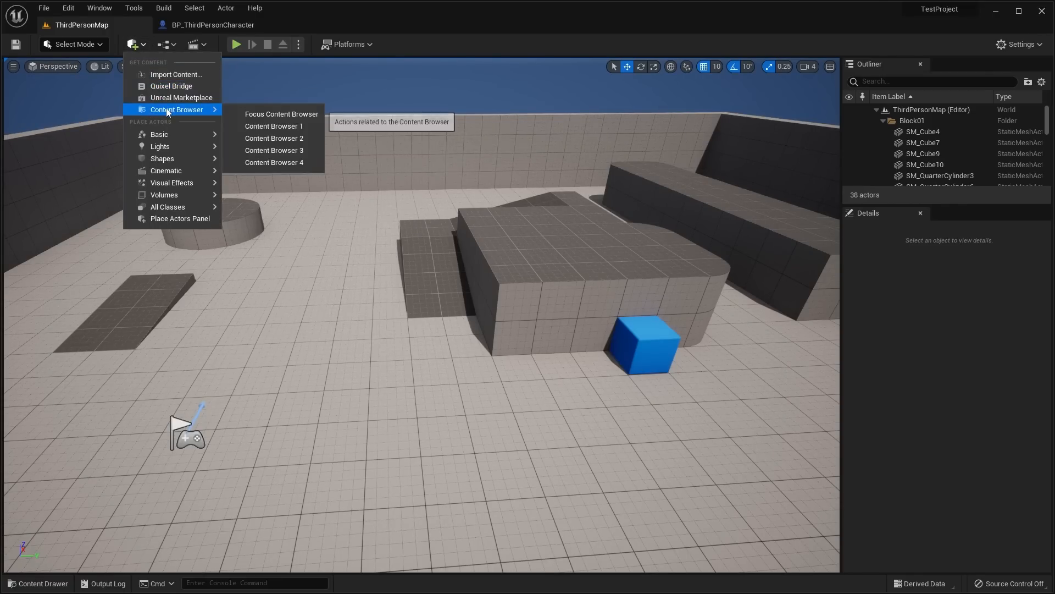
mouse_move(167, 207)
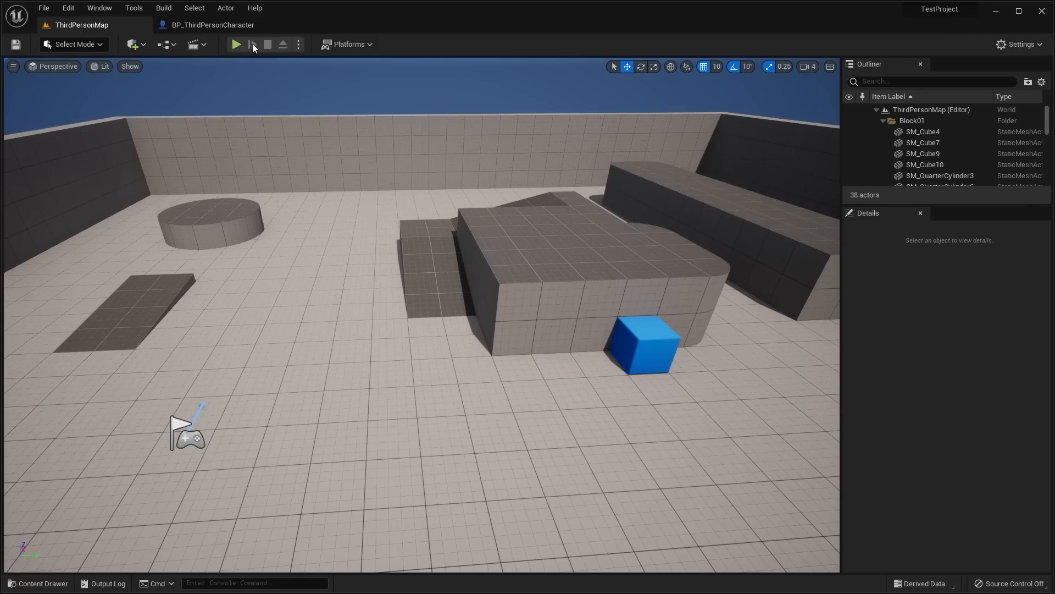
left_click(238, 44)
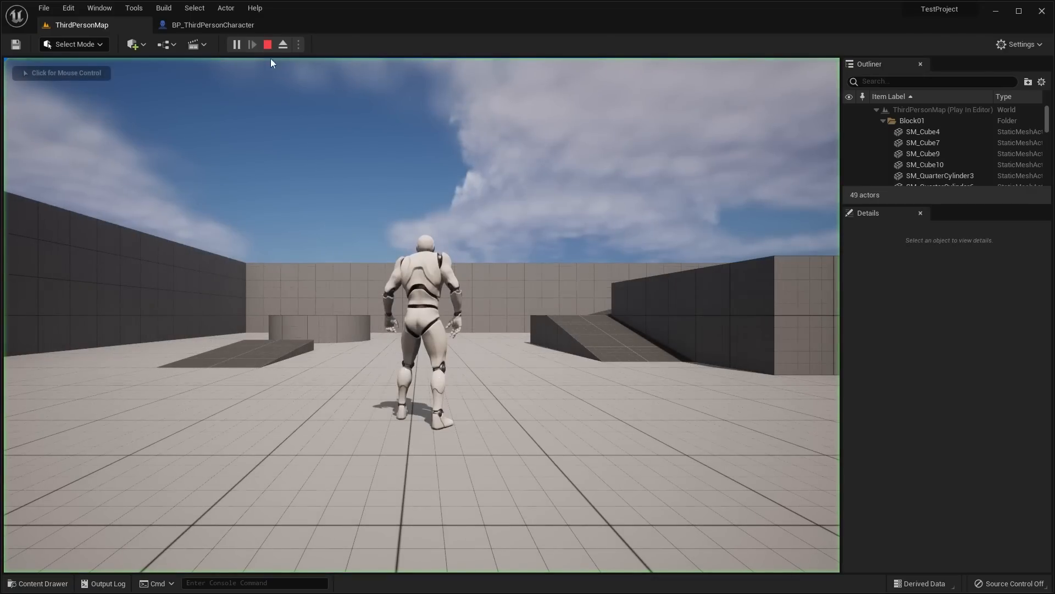
left_click(267, 44)
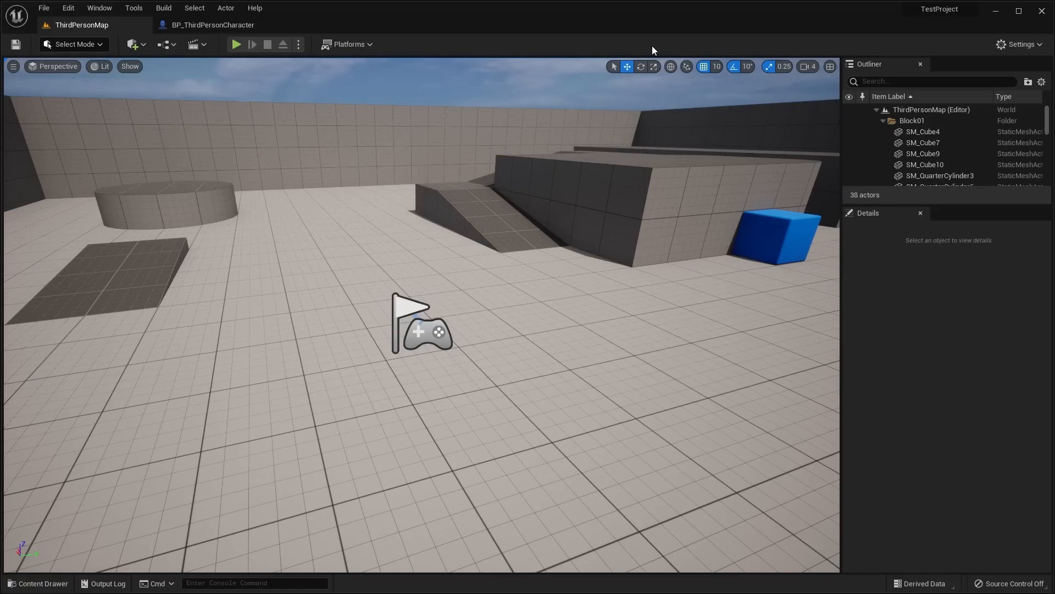
mouse_move(237, 44)
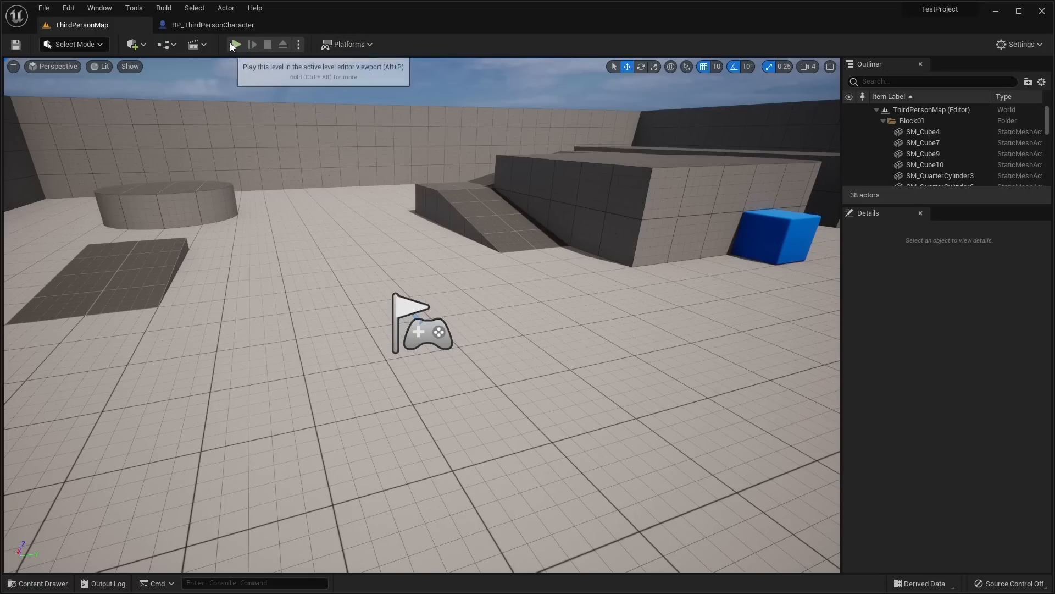
mouse_move(451, 51)
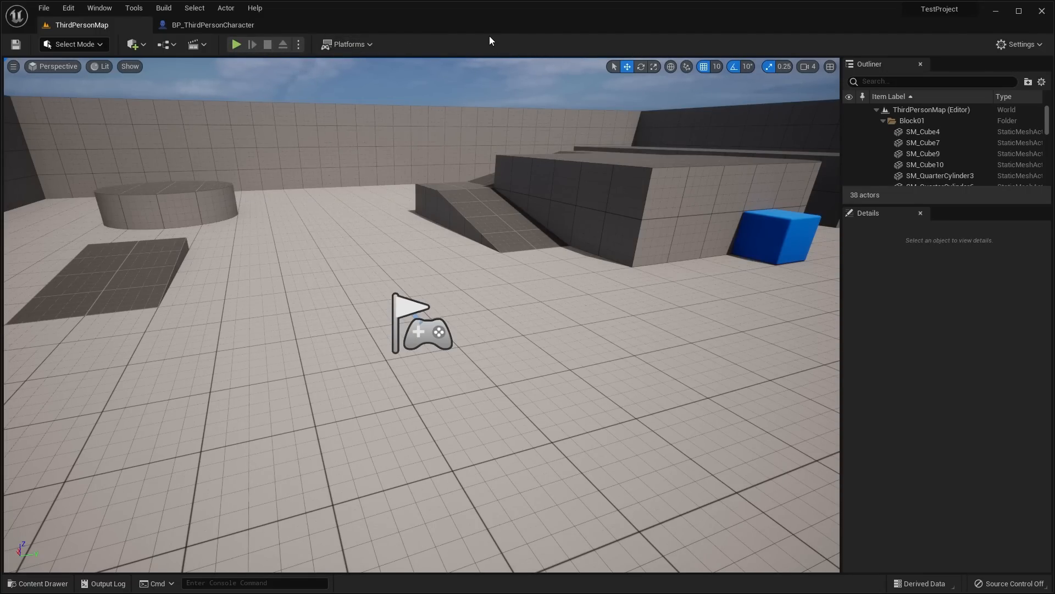
left_click(43, 583)
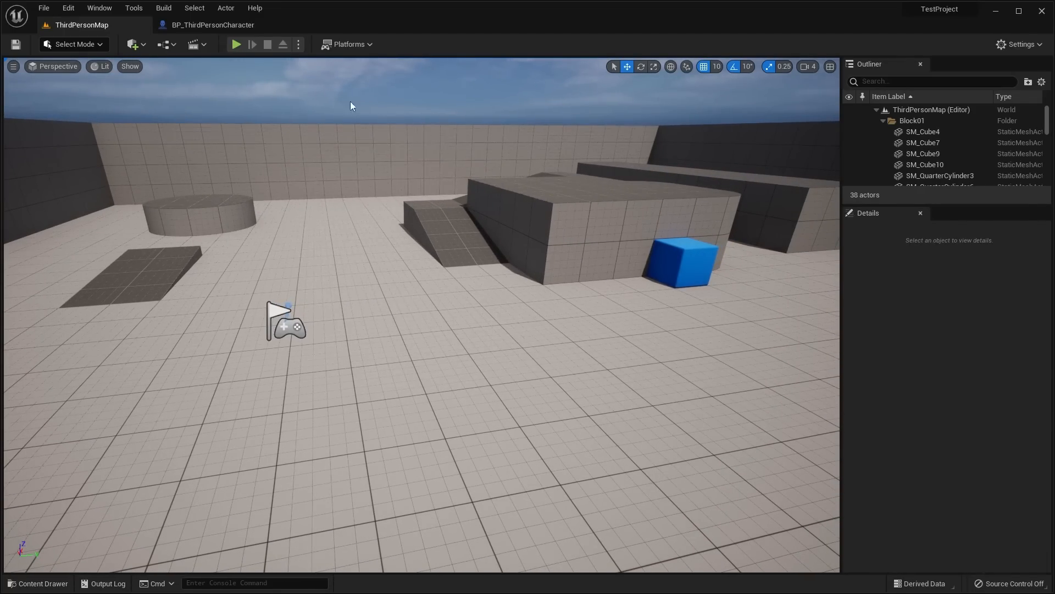
left_click(69, 8)
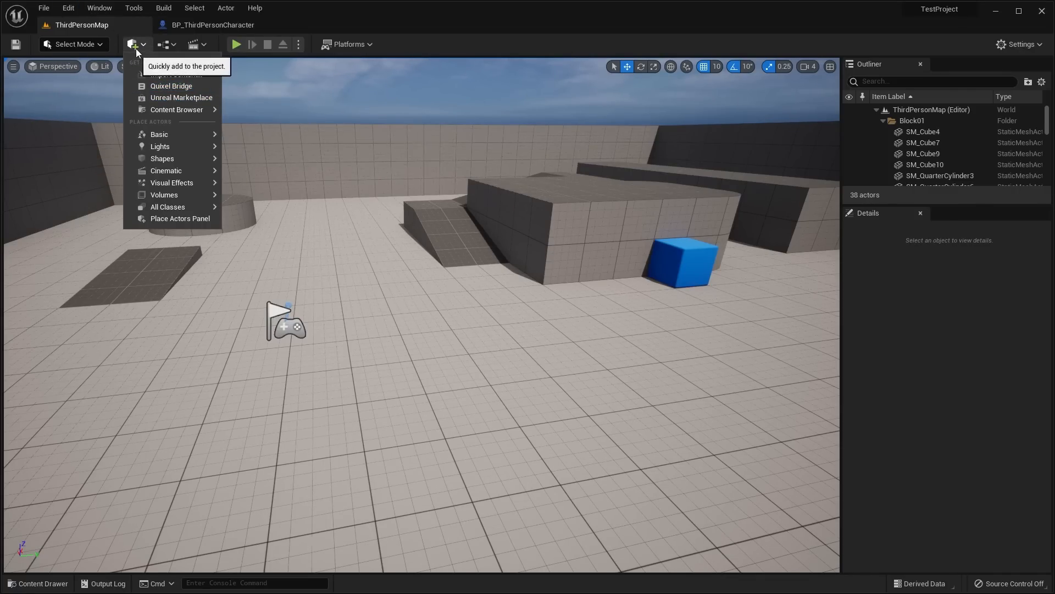
Step: Bring up the Quixel Bridge library and scroll its 3D models down to the rock scans
left_click(171, 86)
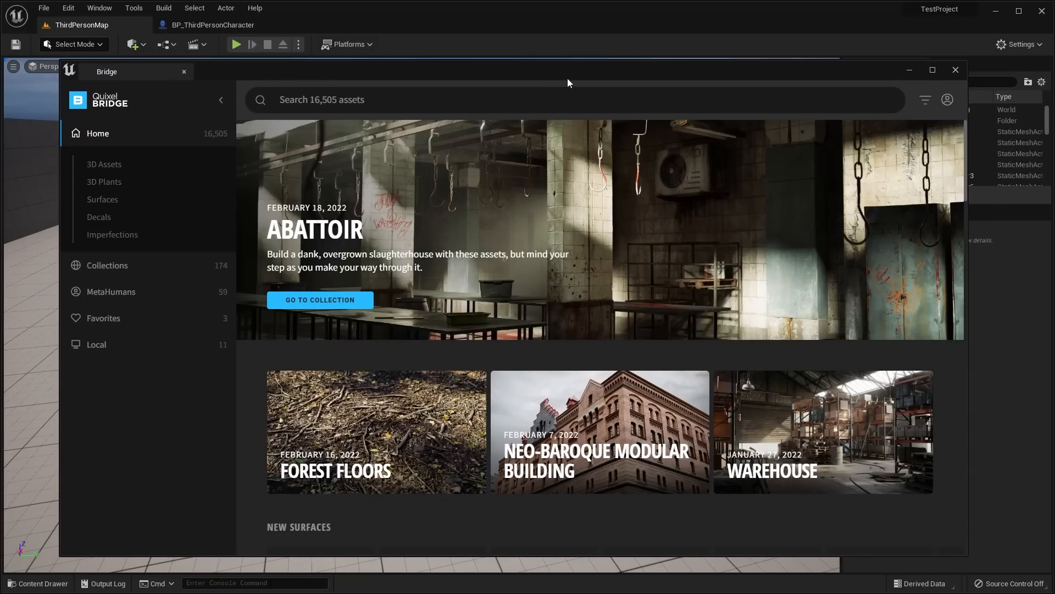
mouse_move(422, 207)
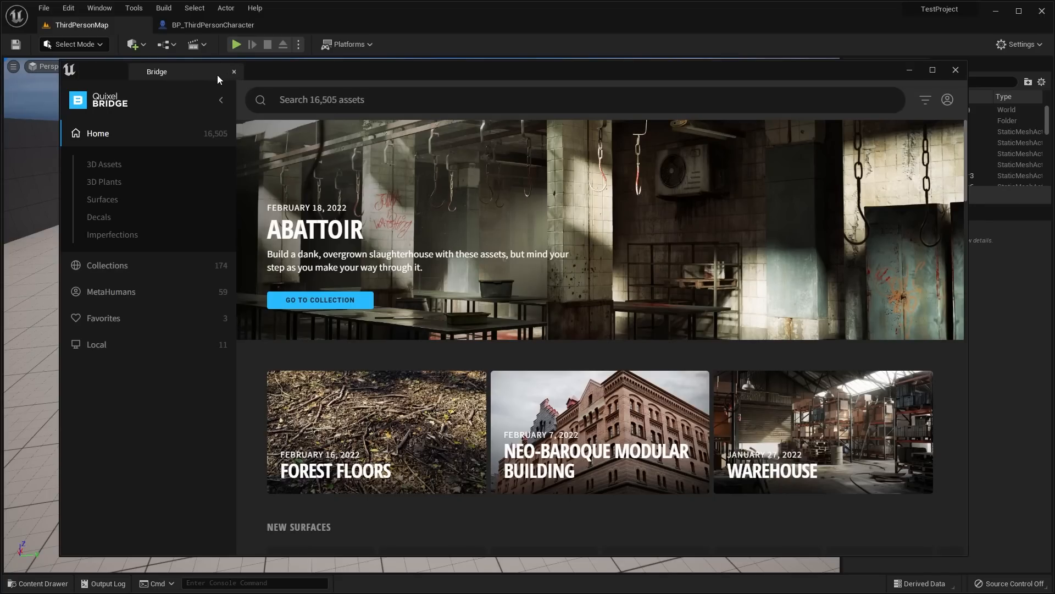
left_click(908, 70)
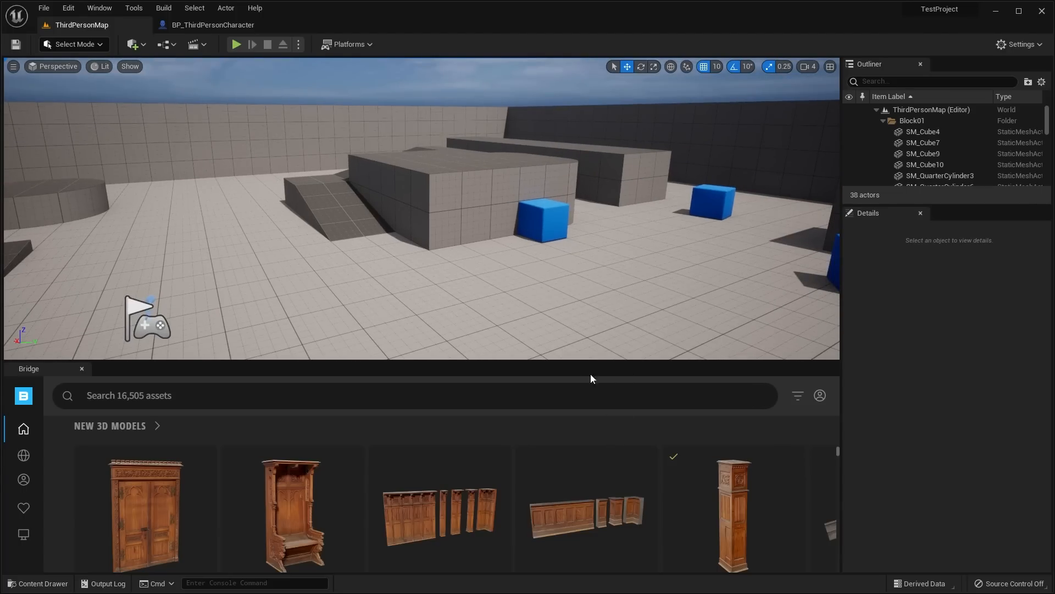
scroll("down", 3)
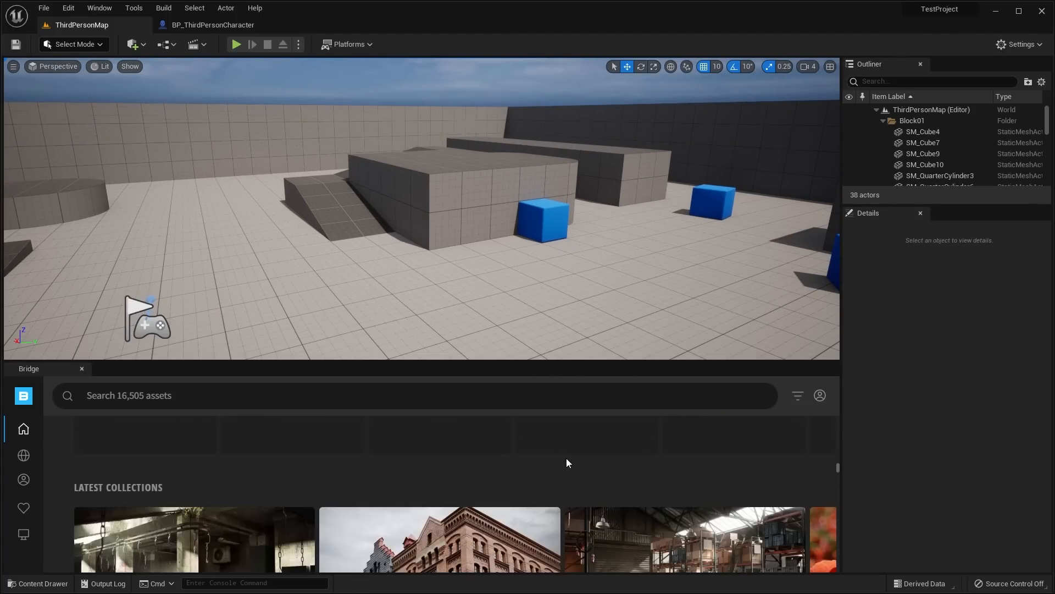
scroll("down", 3)
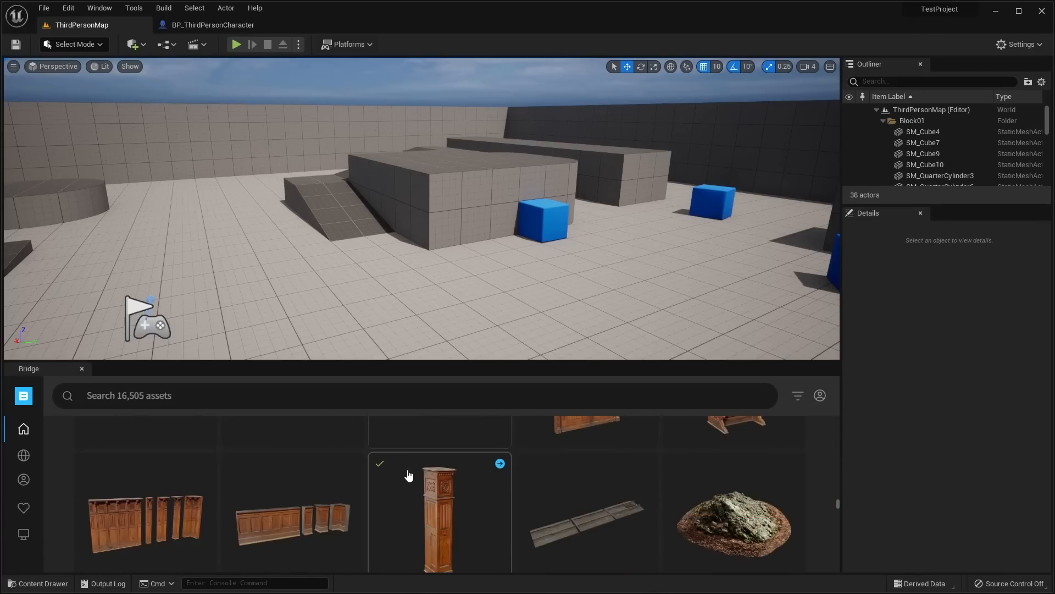
scroll("down", 3)
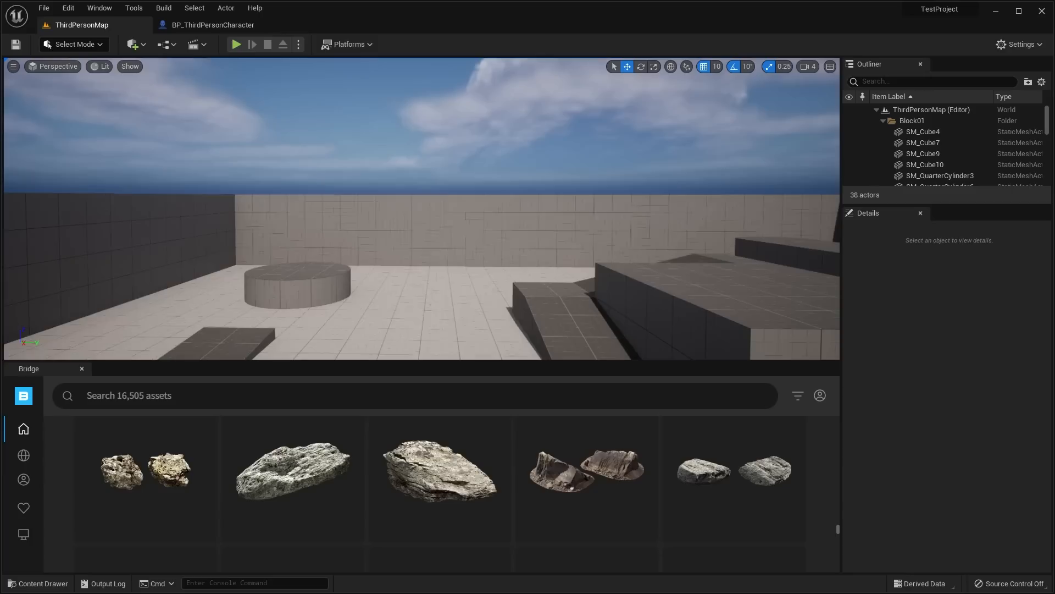
Step: Drag Nordic boulder scans from Bridge into the Third Person map viewport
left_click_drag(440, 471, 436, 276)
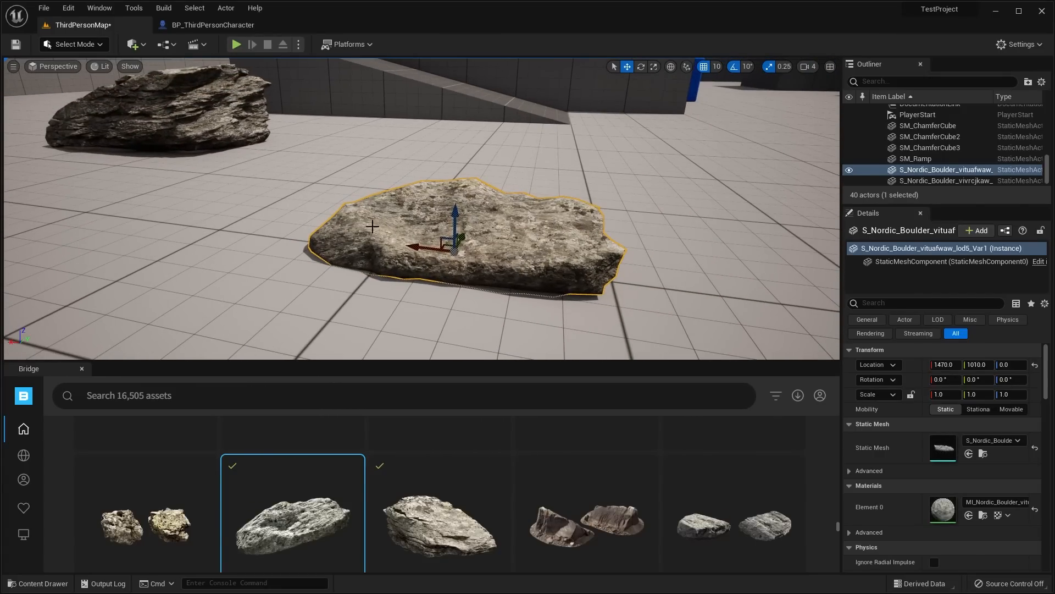
mouse_move(525, 227)
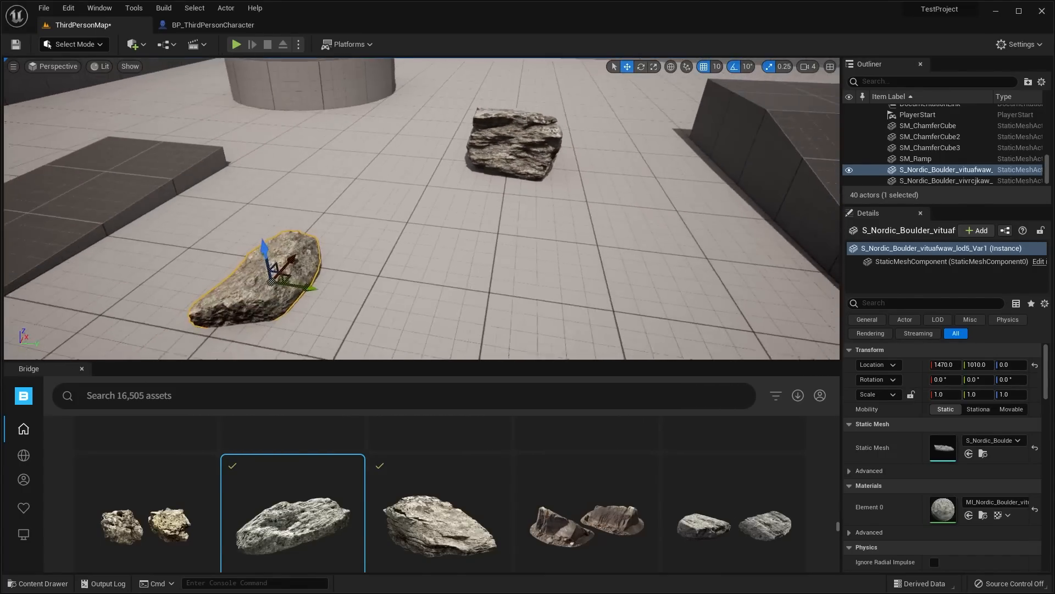
left_click_drag(276, 269, 471, 282)
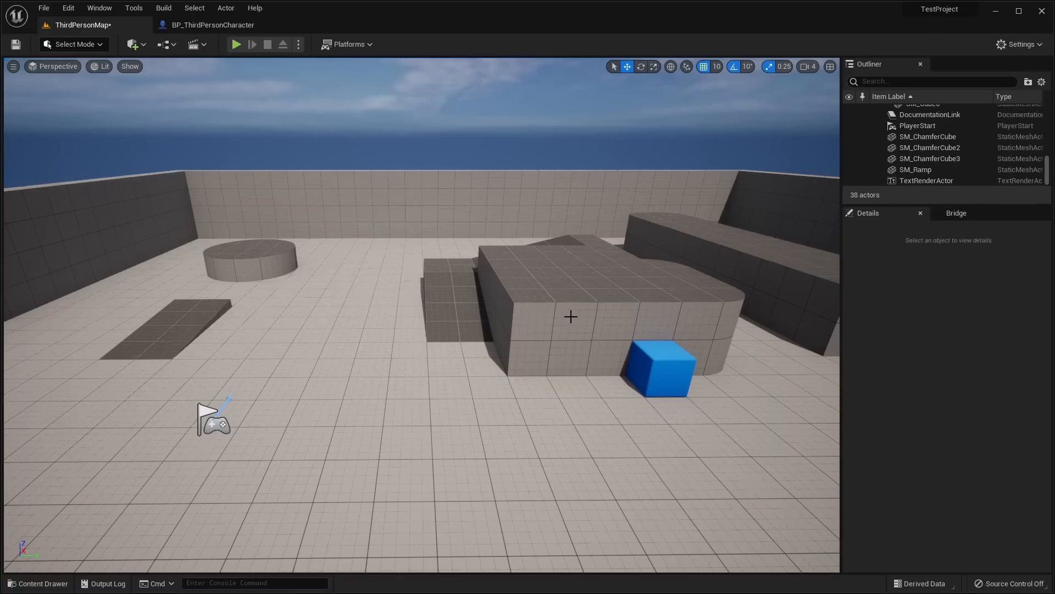
mouse_move(237, 44)
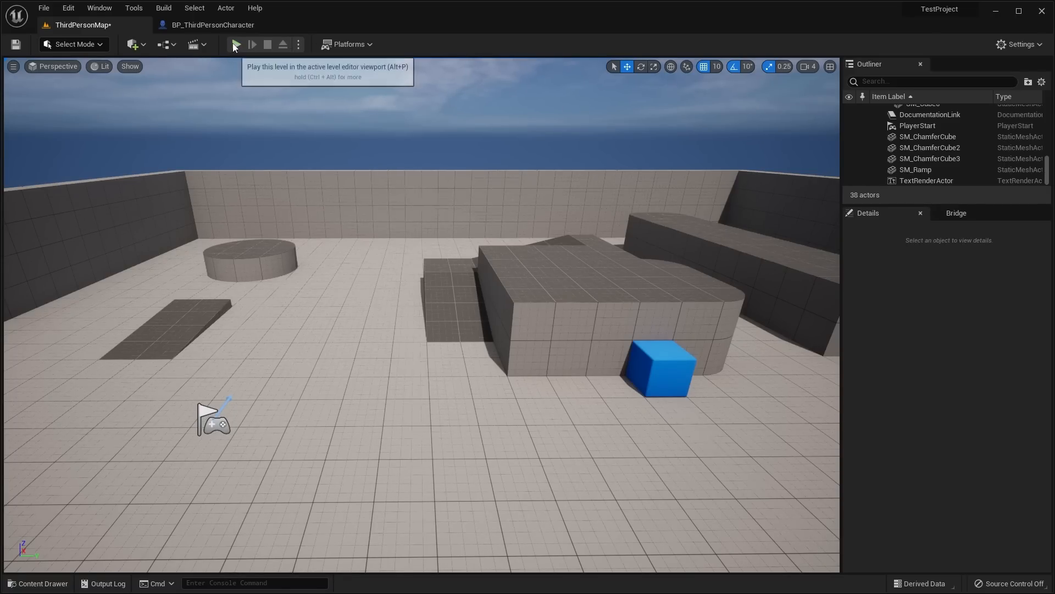
left_click(236, 43)
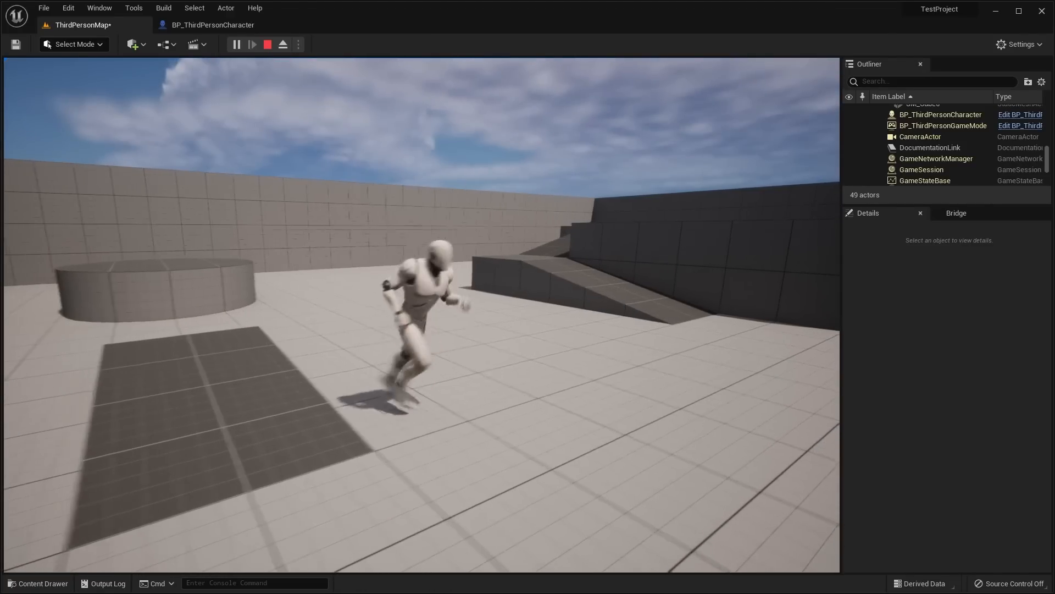
left_click(267, 44)
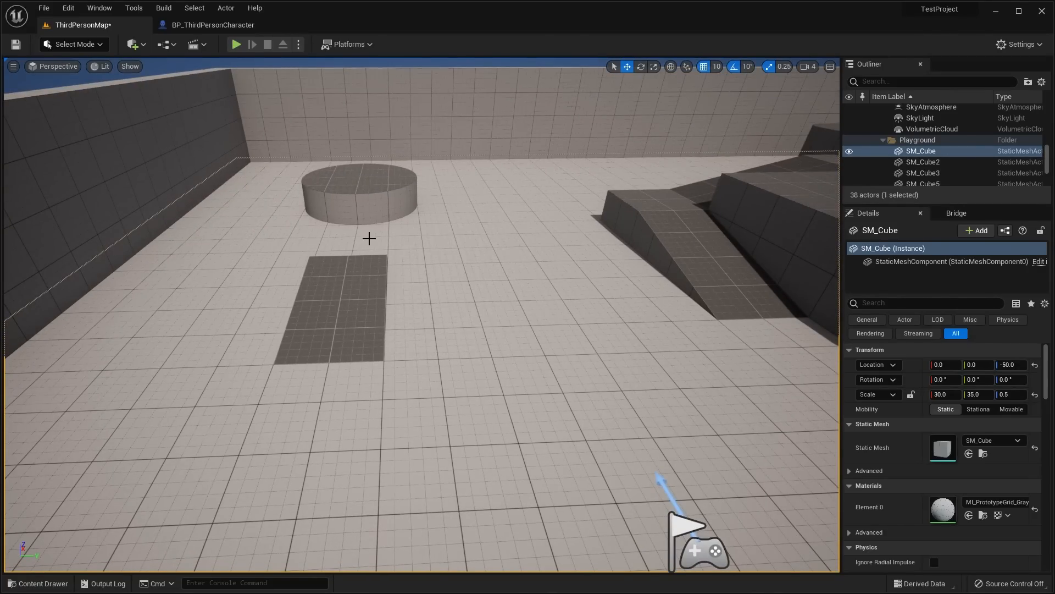
mouse_move(411, 213)
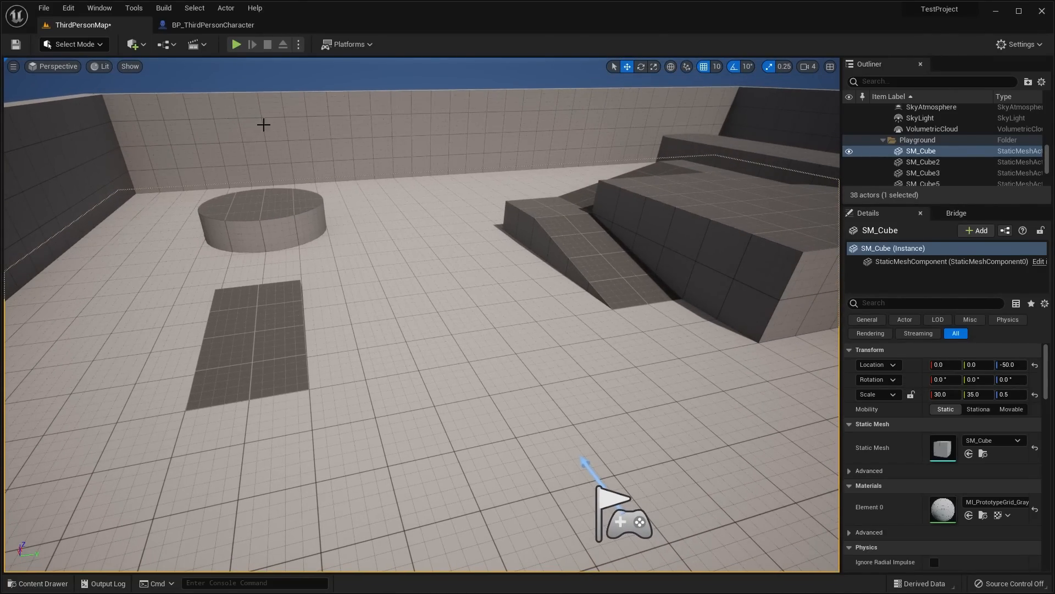
Step: Change the Select Mode dropdown to Modeling Mode with the floor selected
left_click(75, 44)
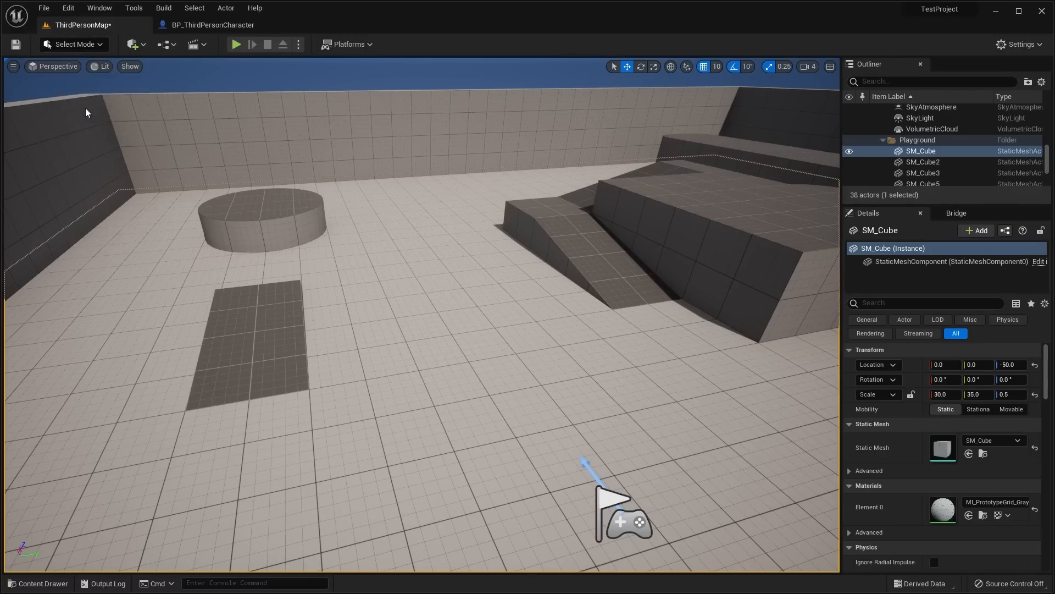
left_click(75, 44)
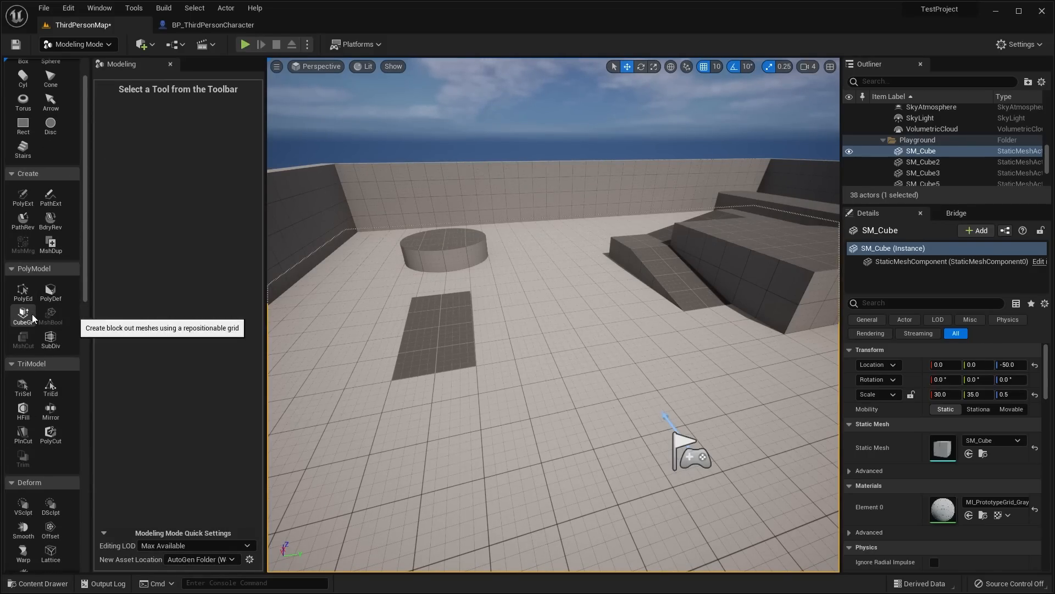
Step: Raise block-out boxes from the floor with CubeGrid, then mark a block corner for sloping in Corner Mode
left_click(22, 314)
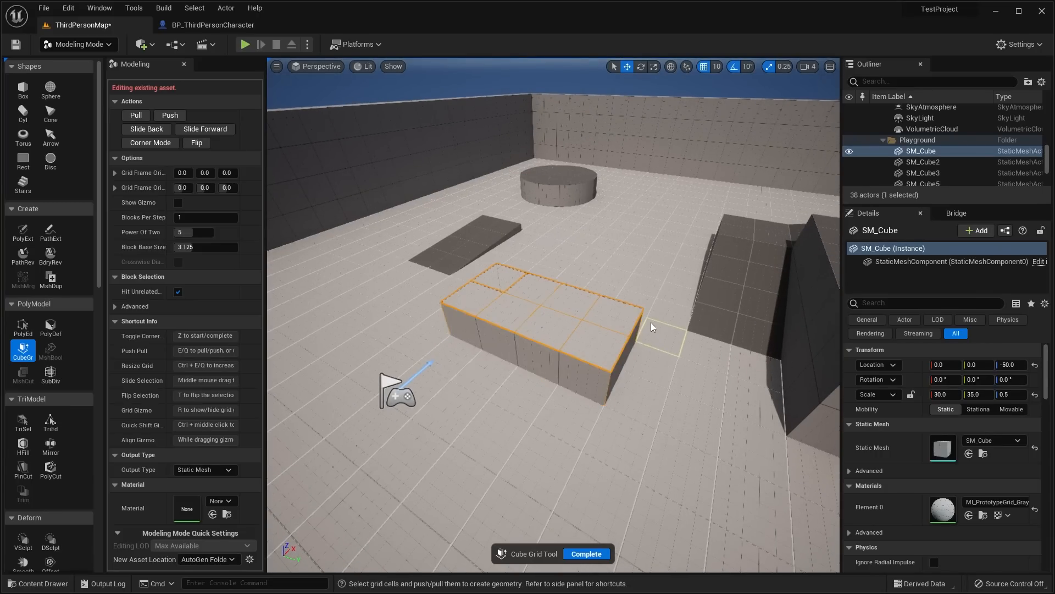
left_click_drag(653, 326, 629, 316)
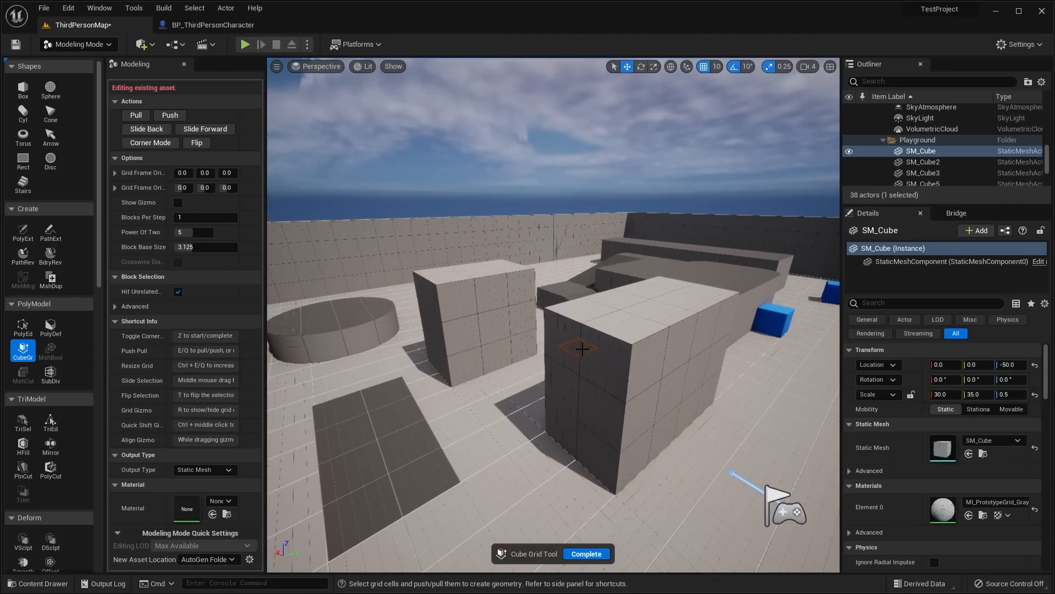
left_click_drag(582, 349, 643, 310)
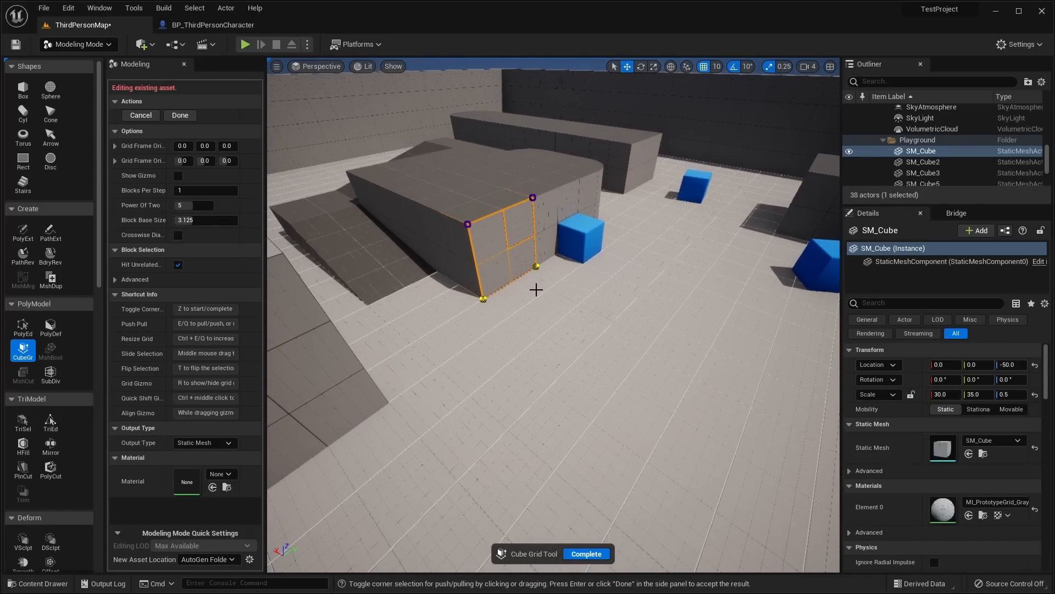
left_click_drag(535, 266, 618, 311)
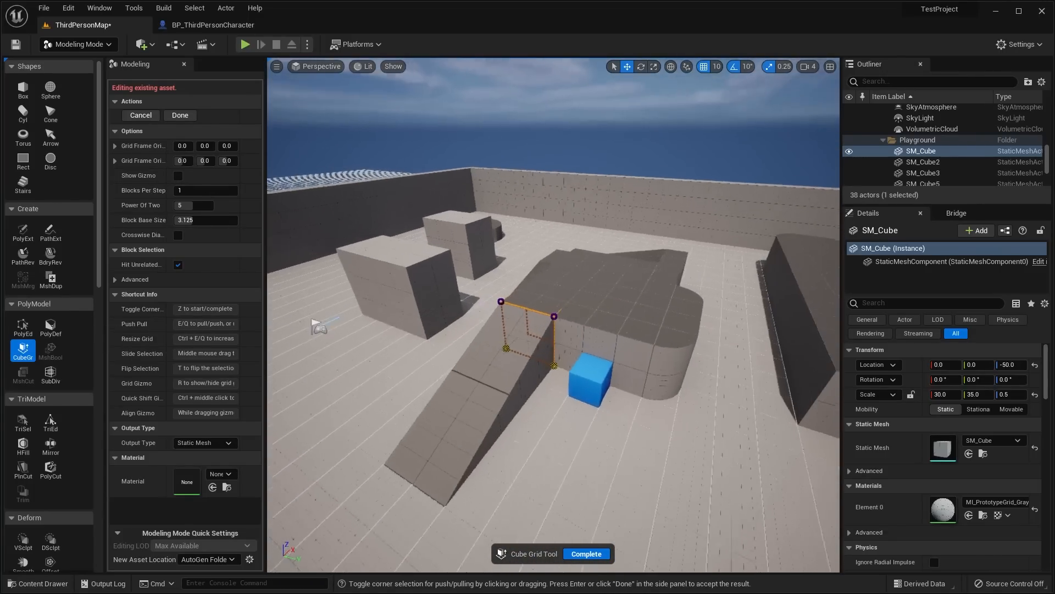
left_click(586, 553)
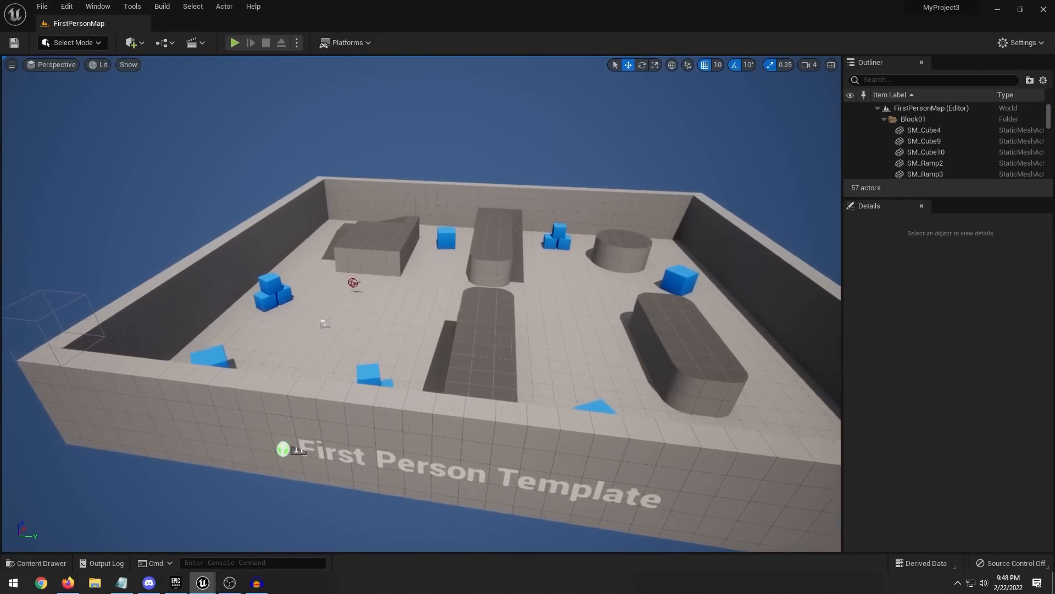
left_click(235, 41)
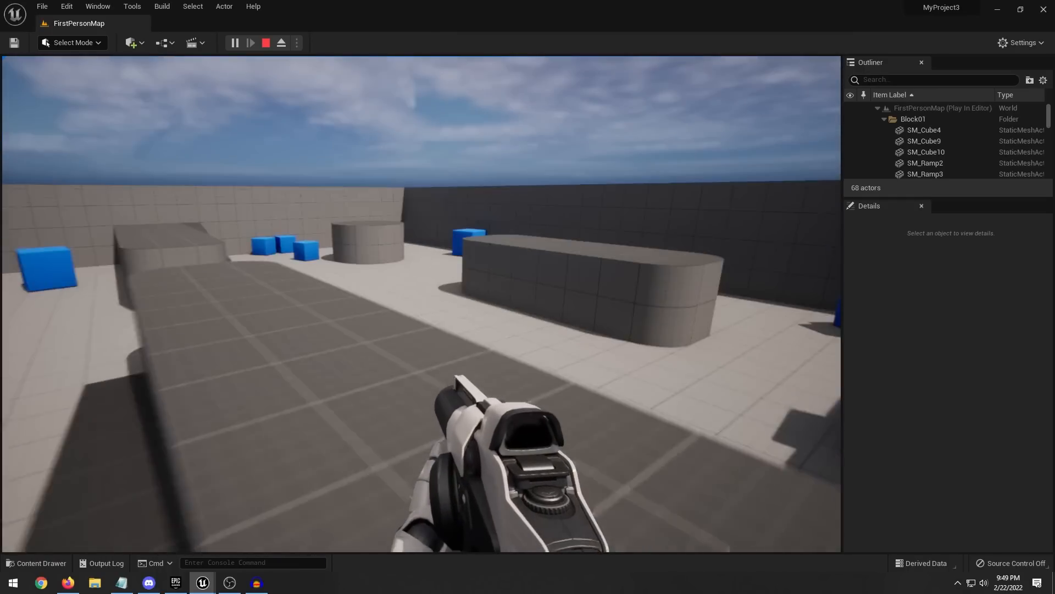
left_click(265, 42)
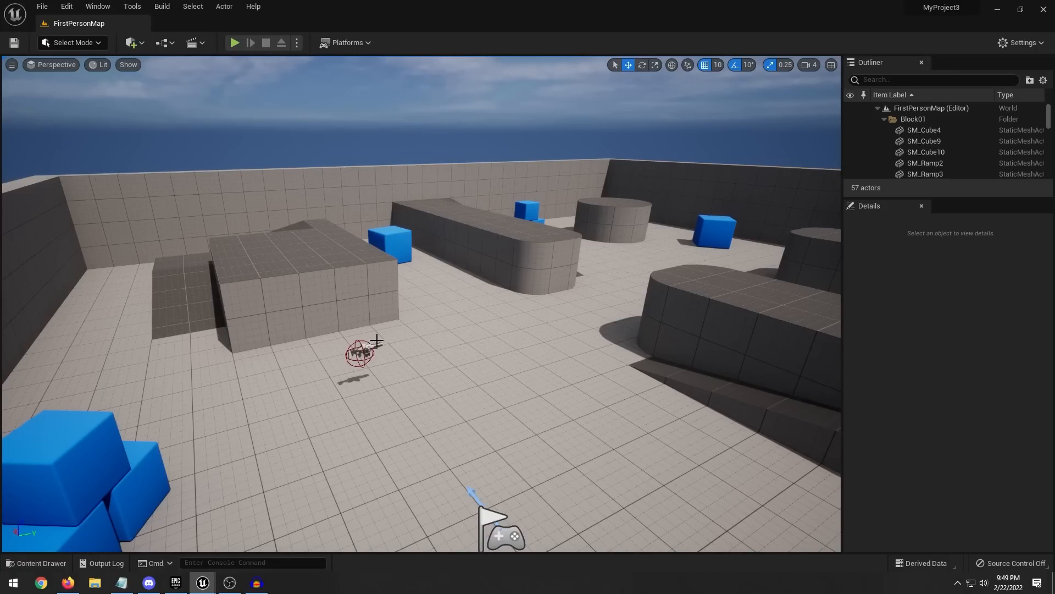
mouse_move(417, 374)
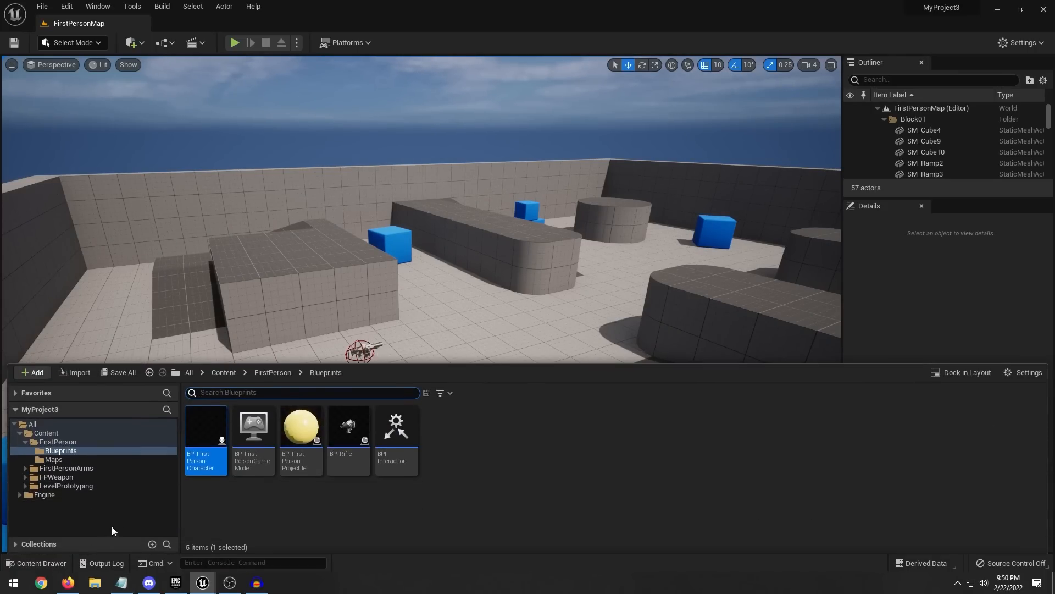
mouse_move(204, 428)
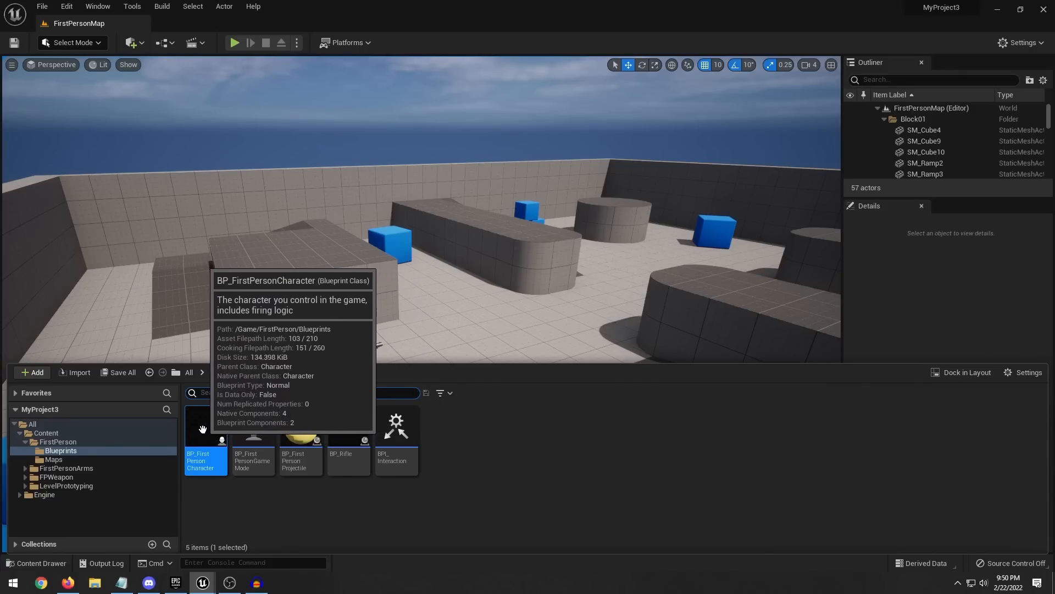
mouse_move(298, 433)
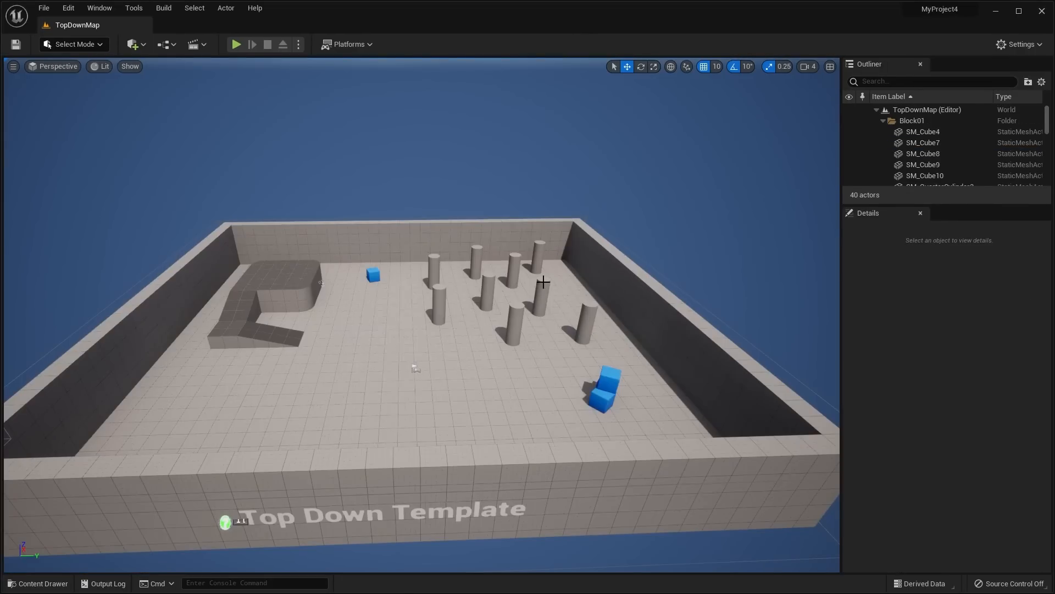
Step: Play the TopDownMap and direct the character to a spot among the pillars
left_click(238, 44)
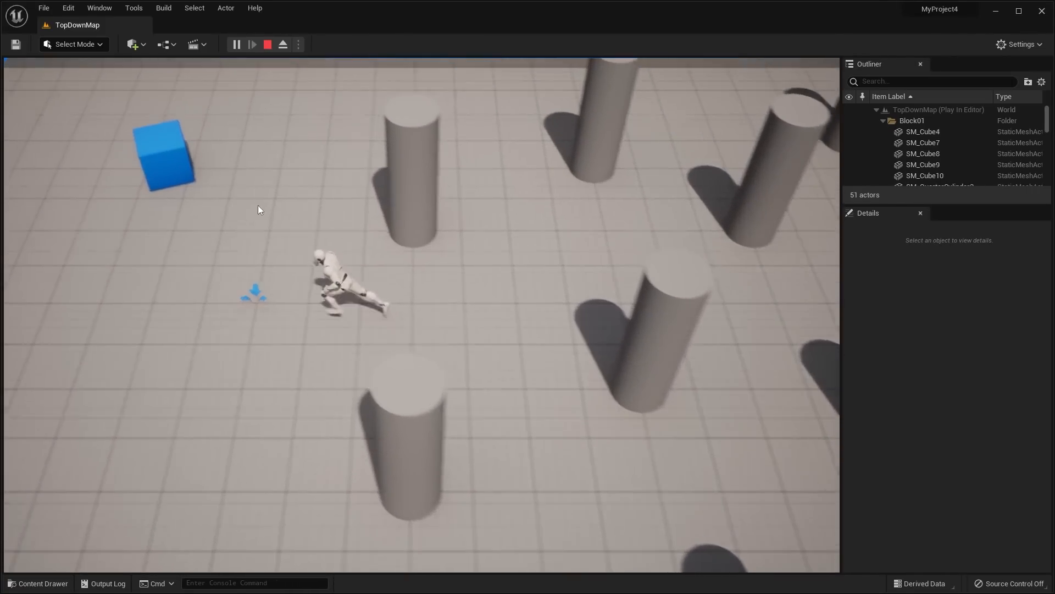
left_click(267, 44)
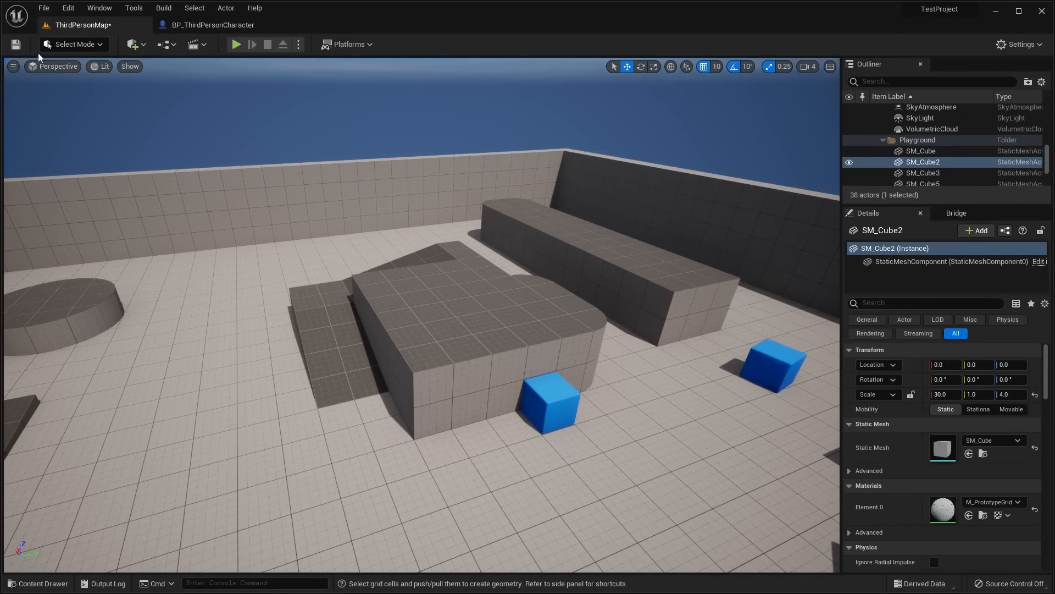
Step: Create a new Open World level, discarding the unsaved Third Person map changes
left_click(44, 7)
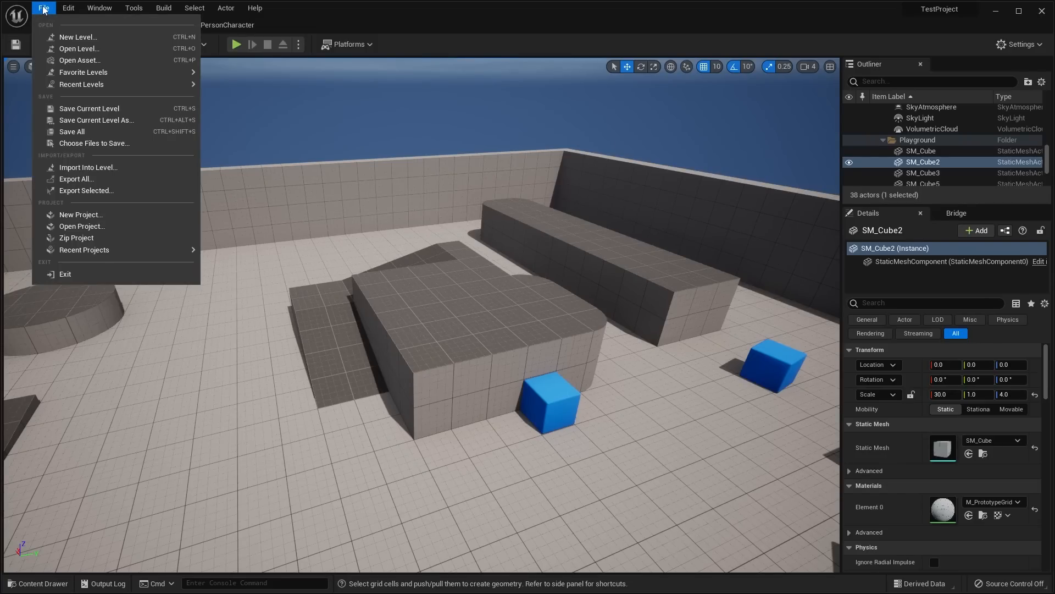
mouse_move(50, 18)
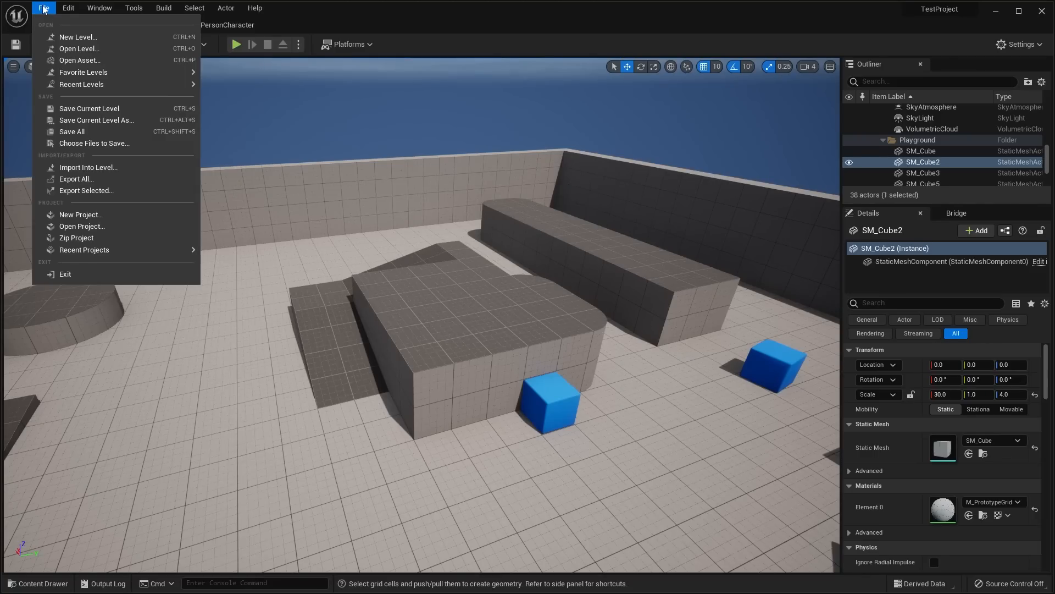
left_click(79, 38)
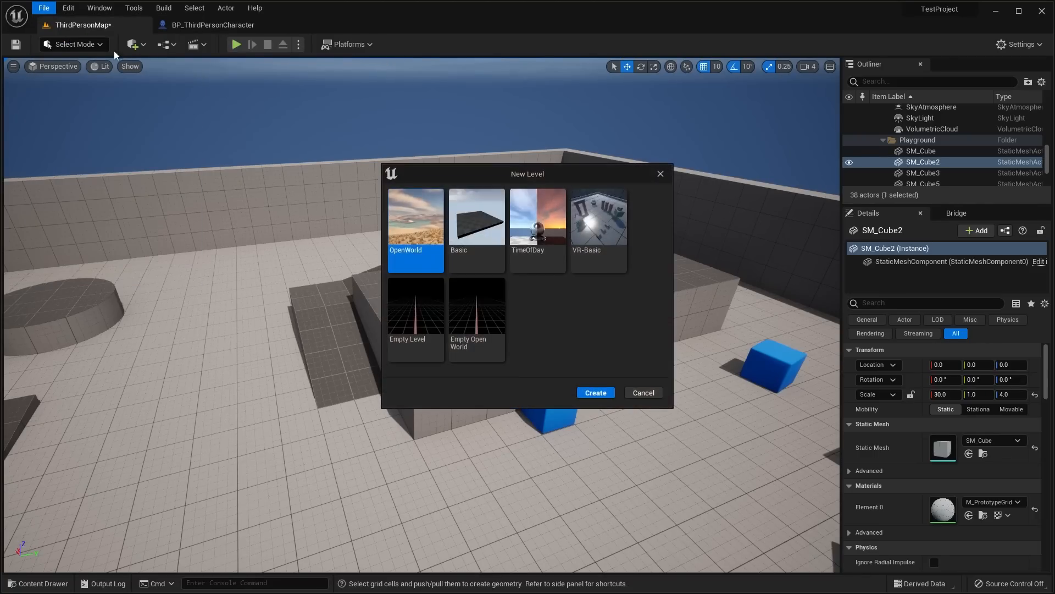
mouse_move(414, 233)
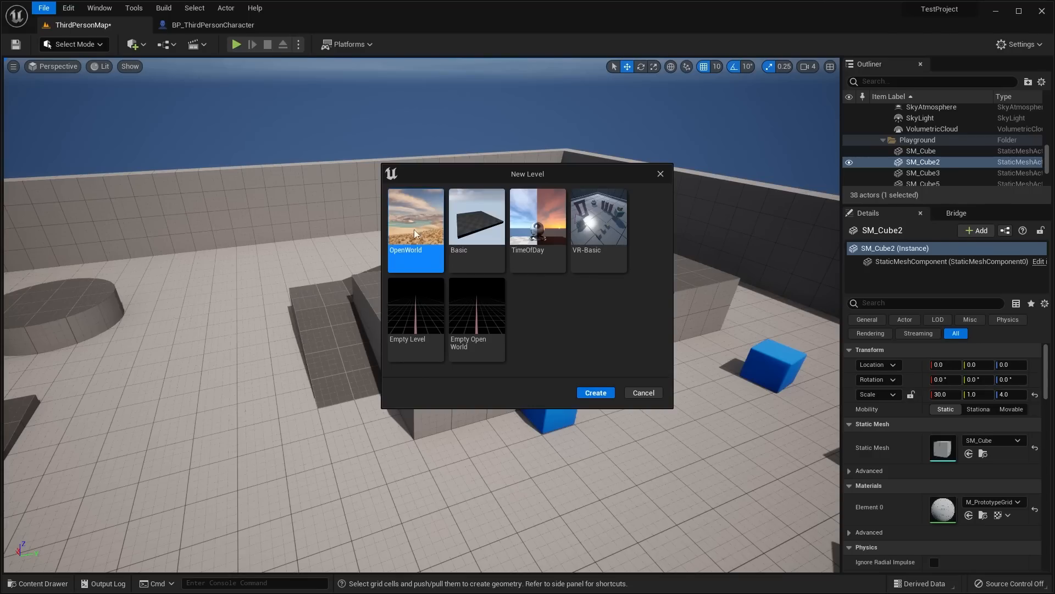
mouse_move(609, 354)
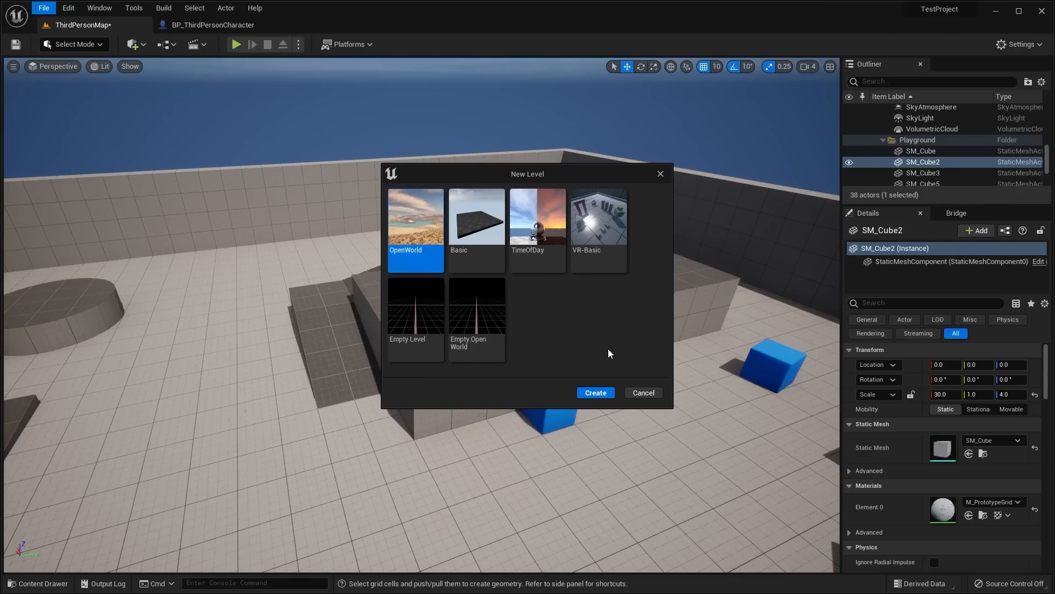
left_click(595, 392)
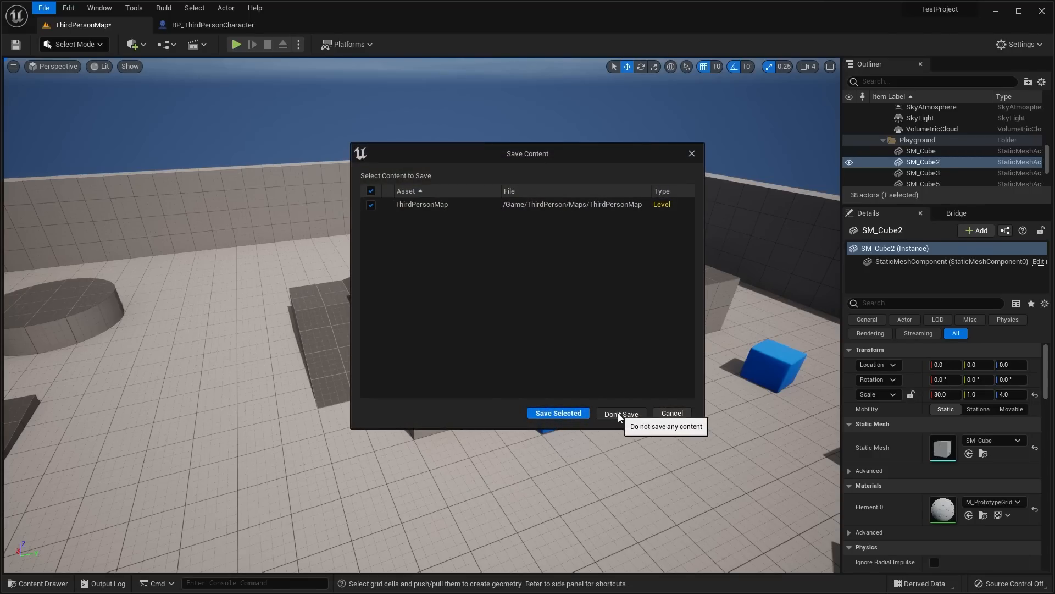
left_click(621, 412)
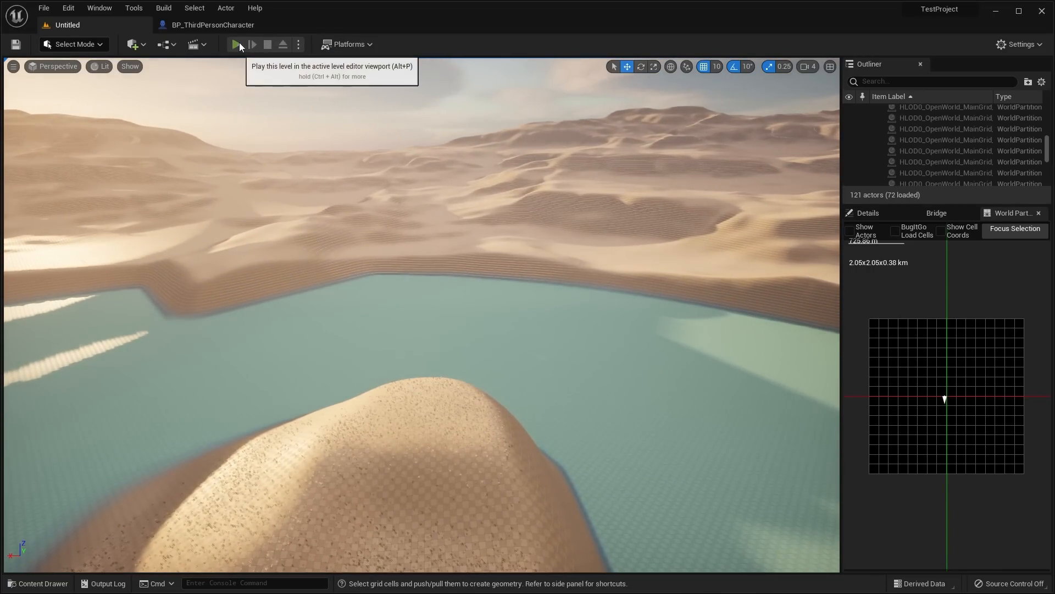
Step: Play the open world level twice, walking the character over the desert dunes
left_click(235, 44)
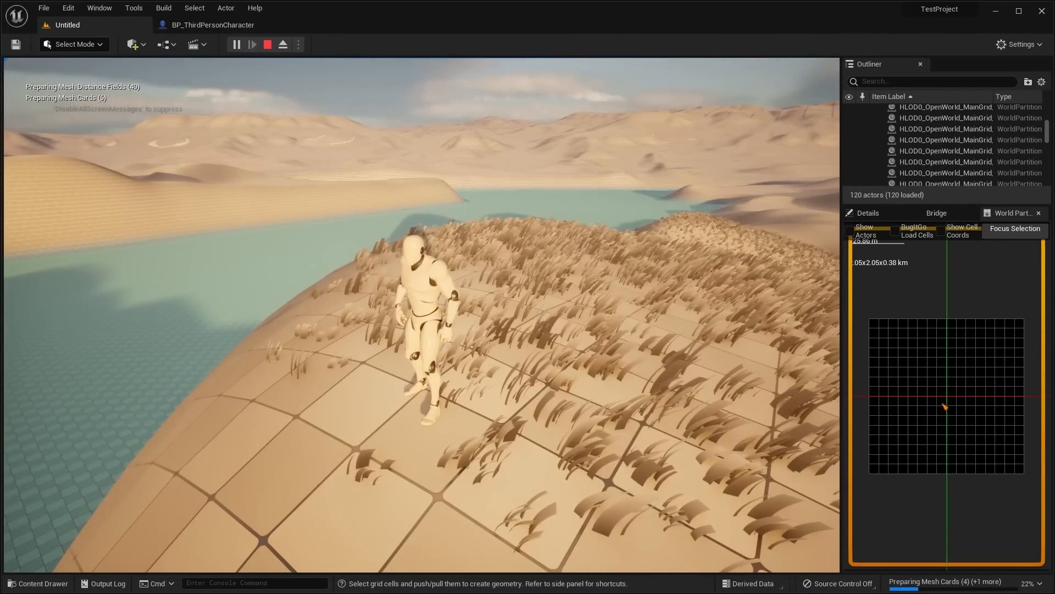
left_click(268, 44)
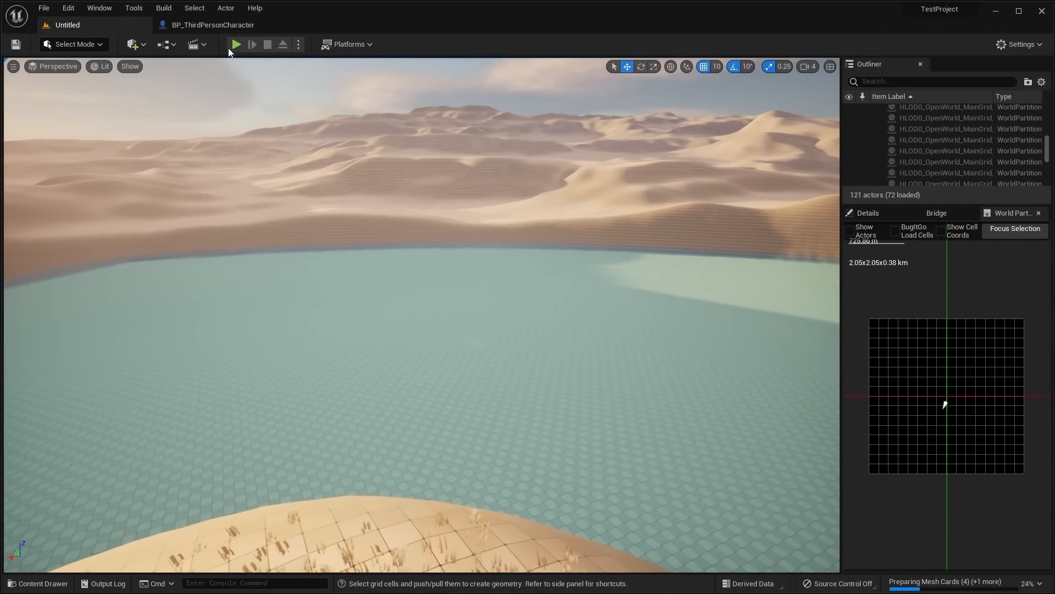
left_click(237, 44)
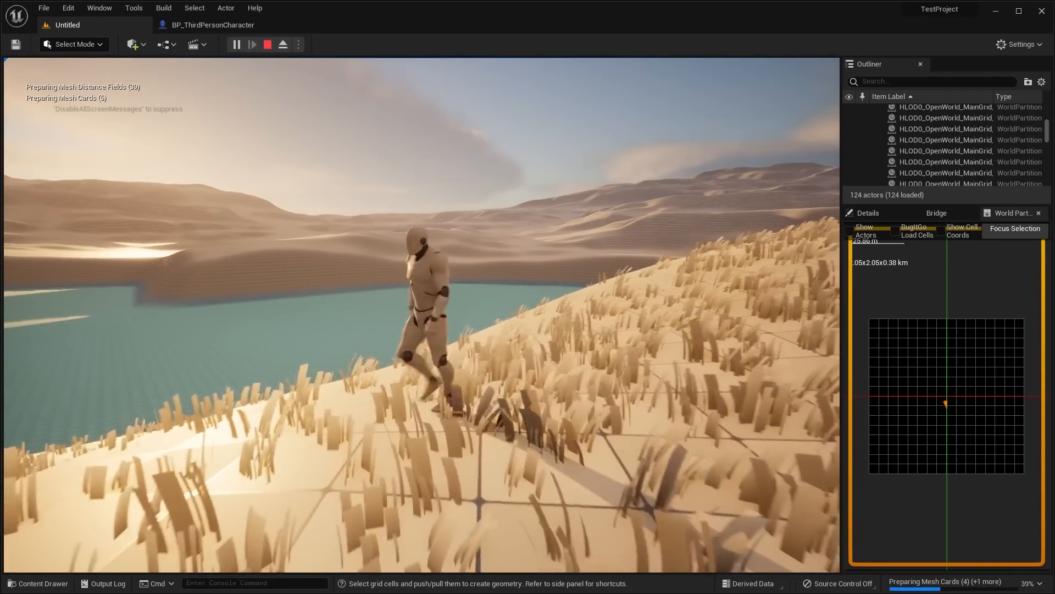
left_click(269, 44)
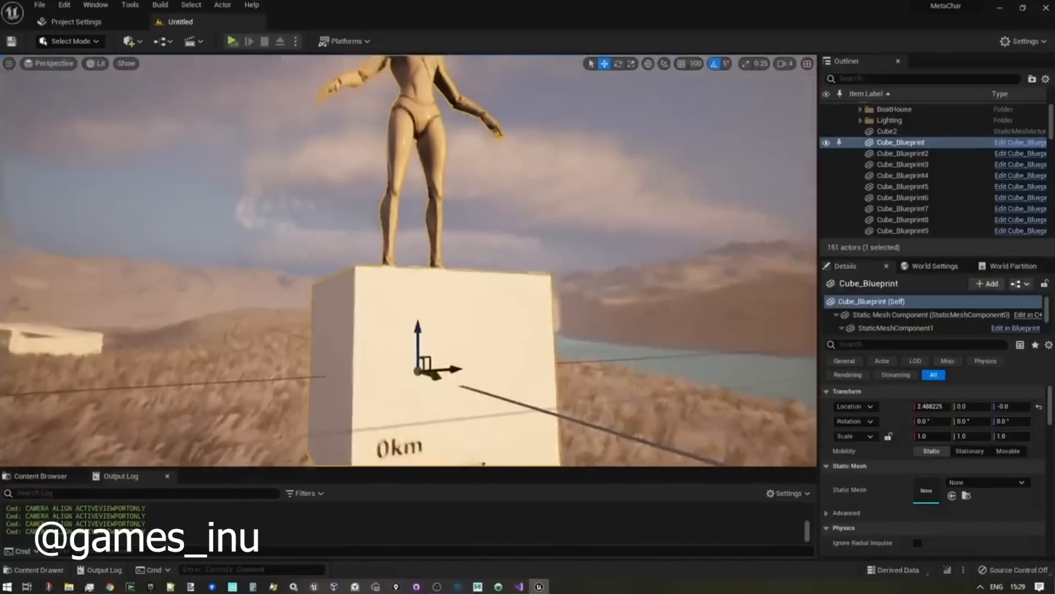
Step: Focus on each Cube_Blueprint in turn, from 10km out to 1,000,000,000km from the origin
left_click(903, 152)
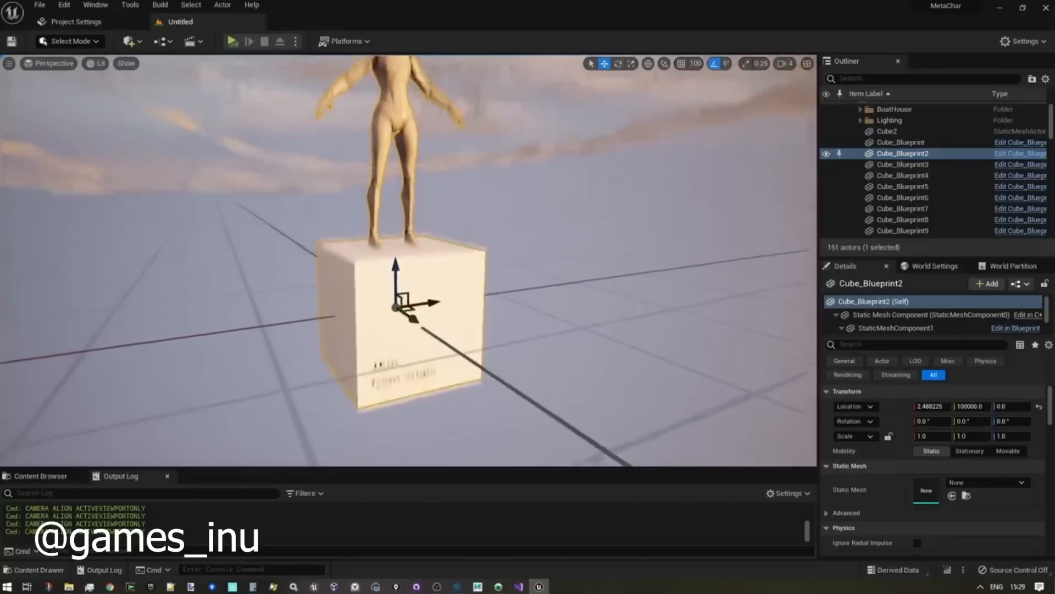
left_click(902, 165)
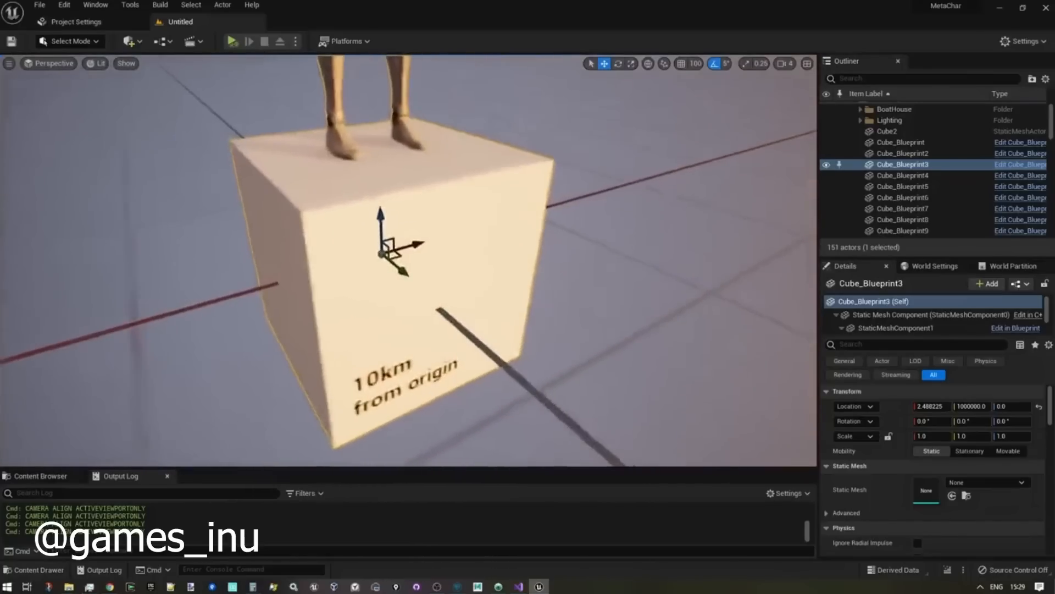
left_click(900, 175)
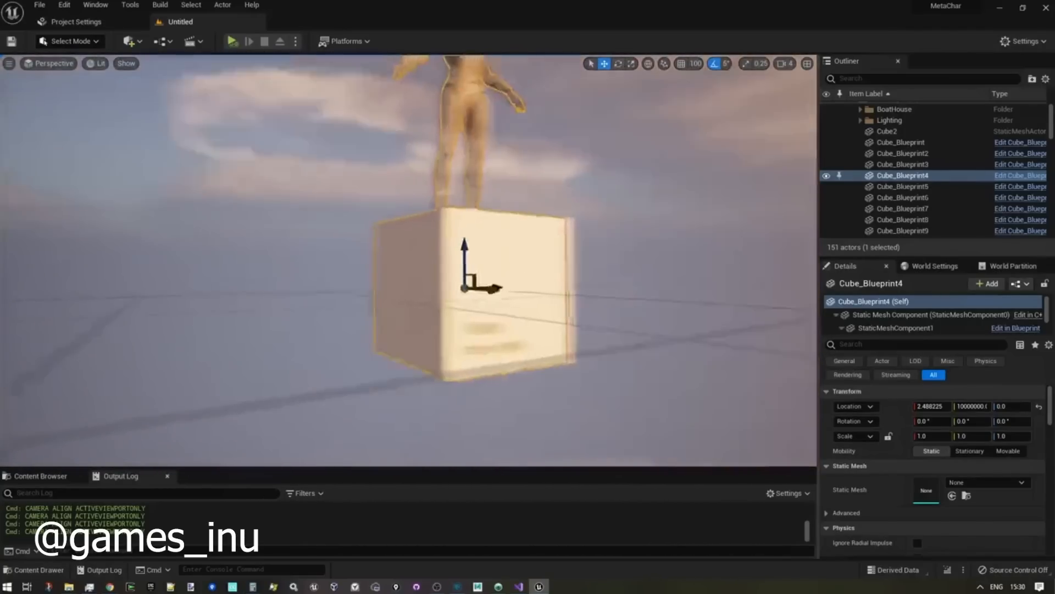
left_click(903, 186)
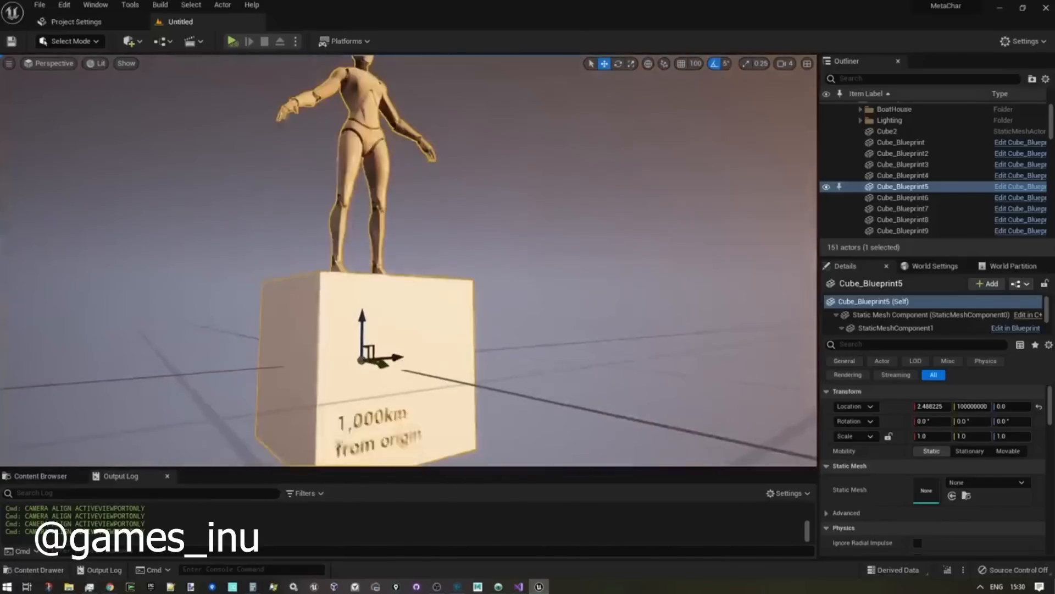
left_click(900, 197)
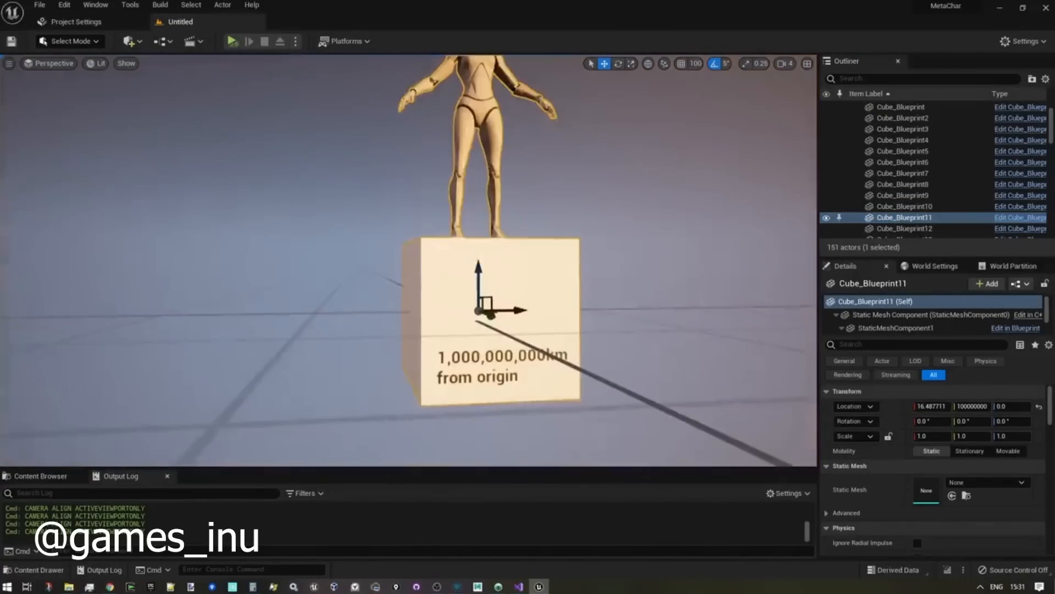
left_click(904, 229)
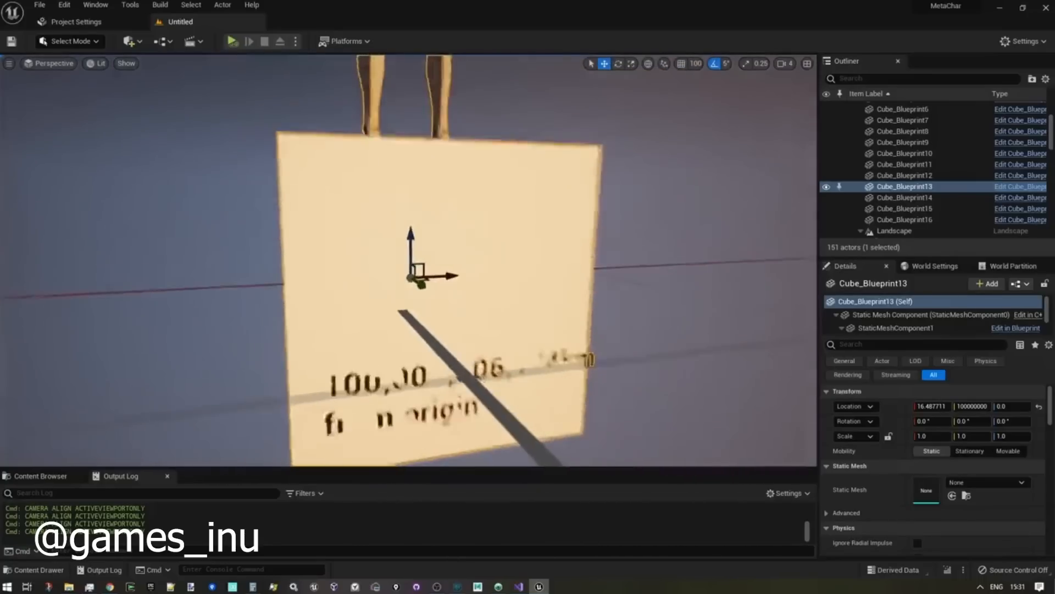
left_click(904, 197)
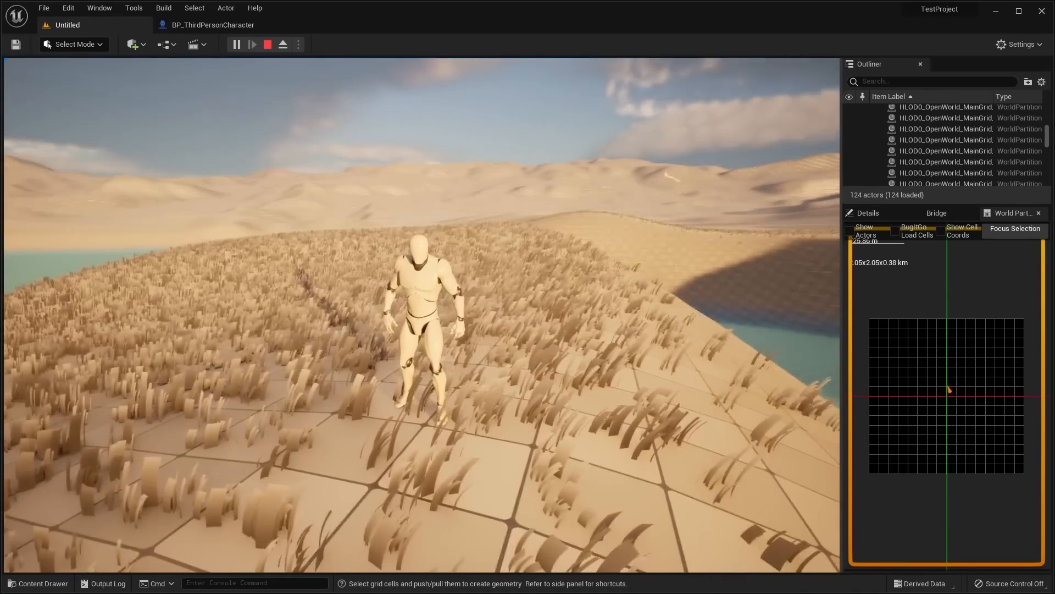
Step: Stop the play session to resume editing the open world landscape
left_click(267, 44)
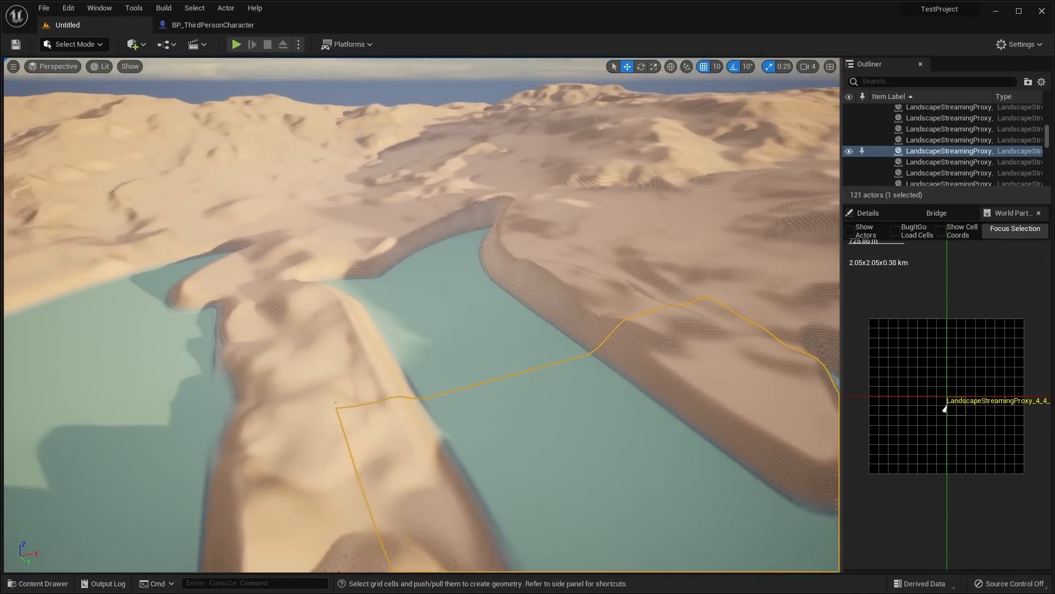